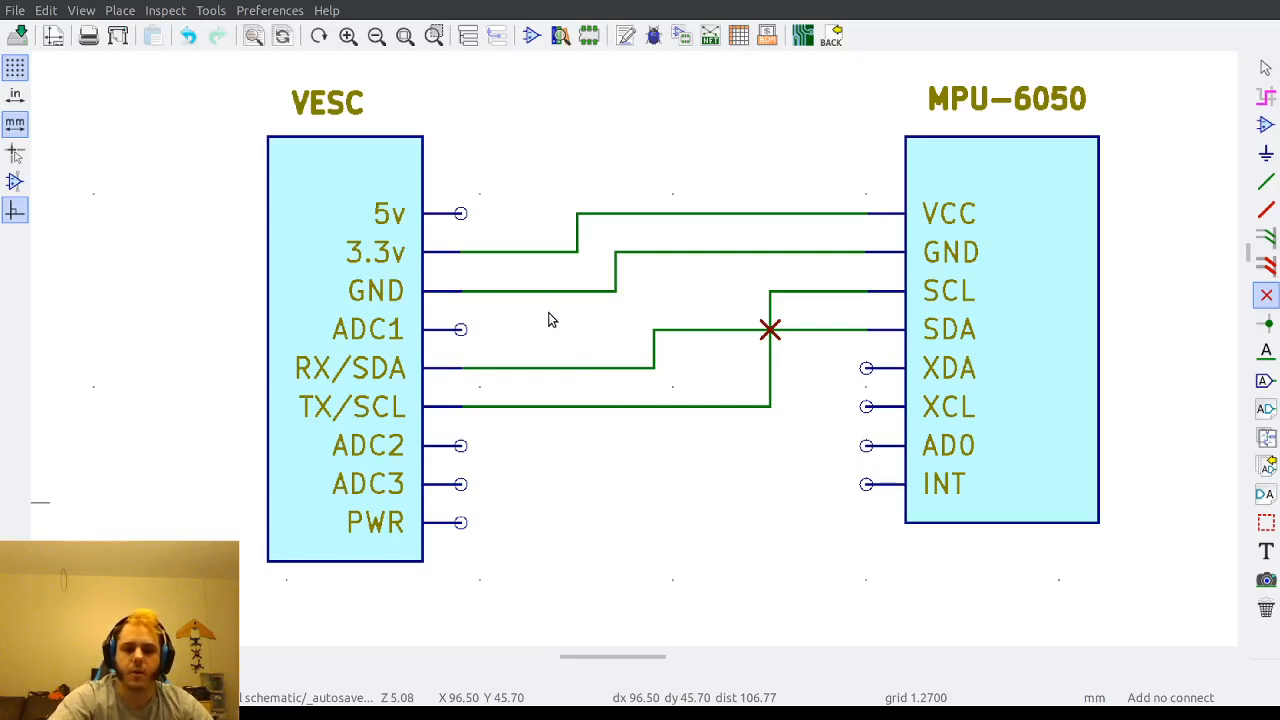
{"action": "mouse_move", "coordinate": [520, 188]}
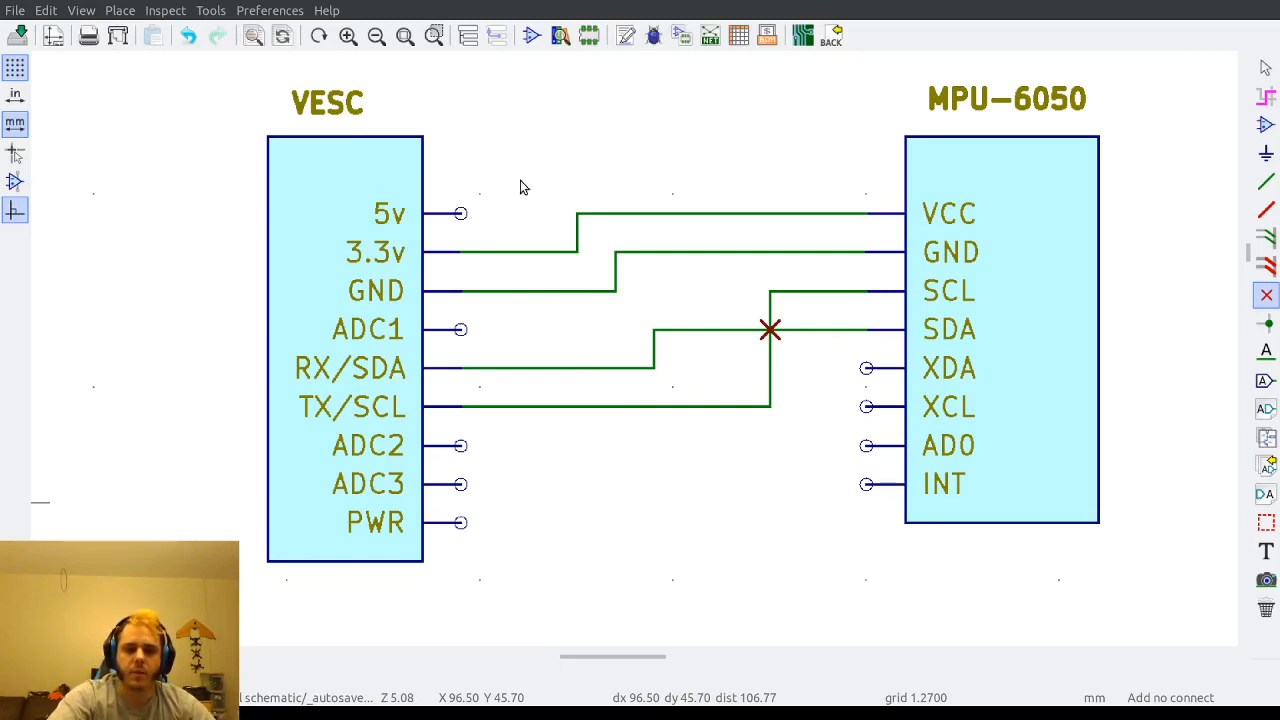
{"action": "mouse_move", "coordinate": [556, 275]}
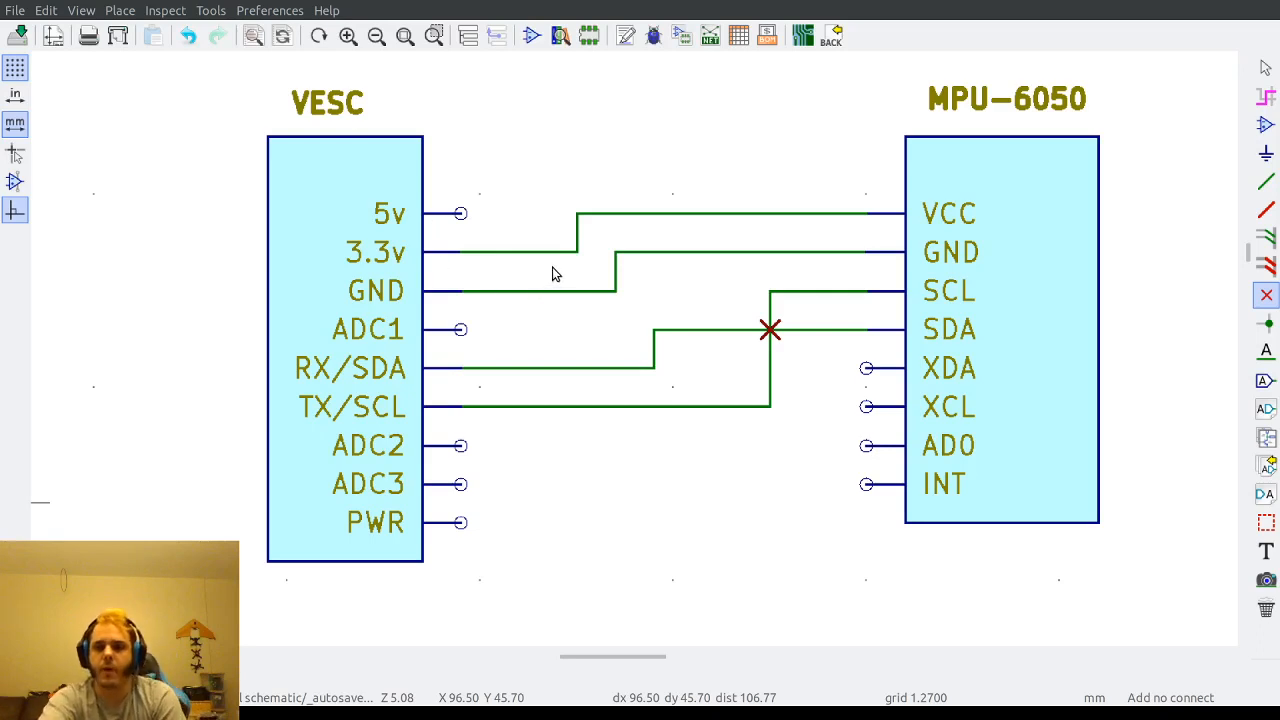
{"action": "mouse_move", "coordinate": [837, 198]}
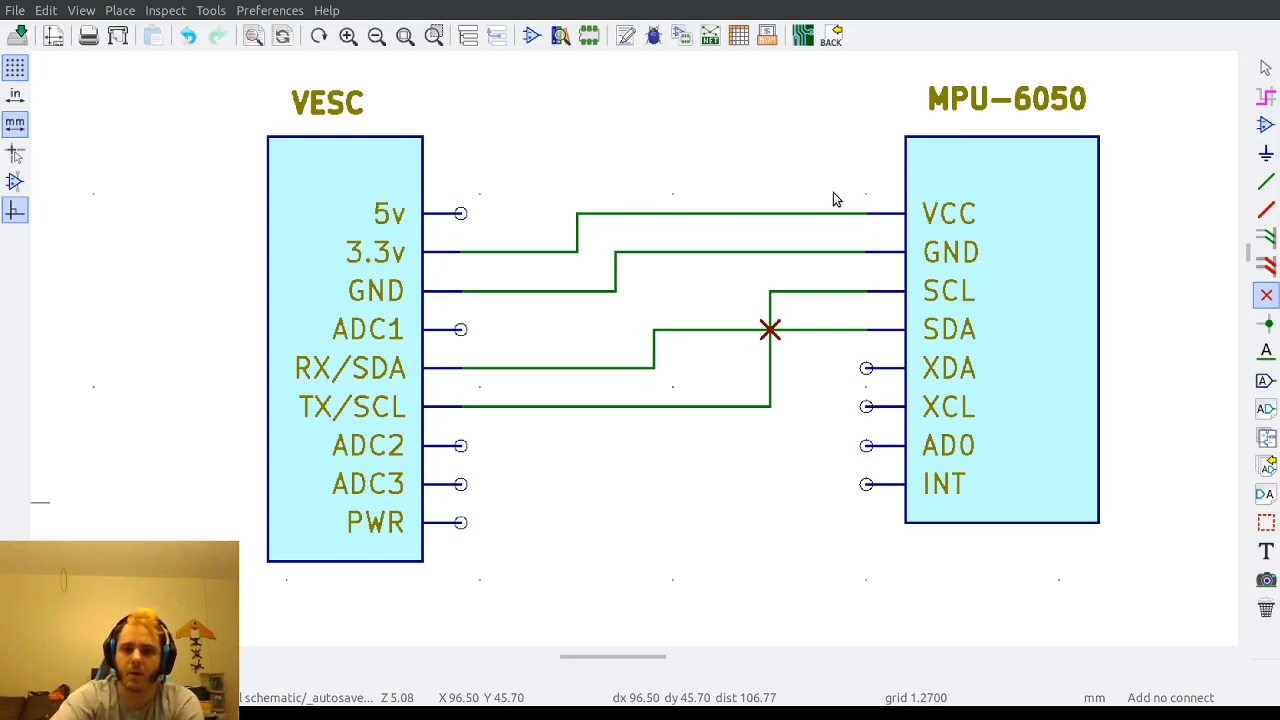
{"action": "mouse_move", "coordinate": [638, 248]}
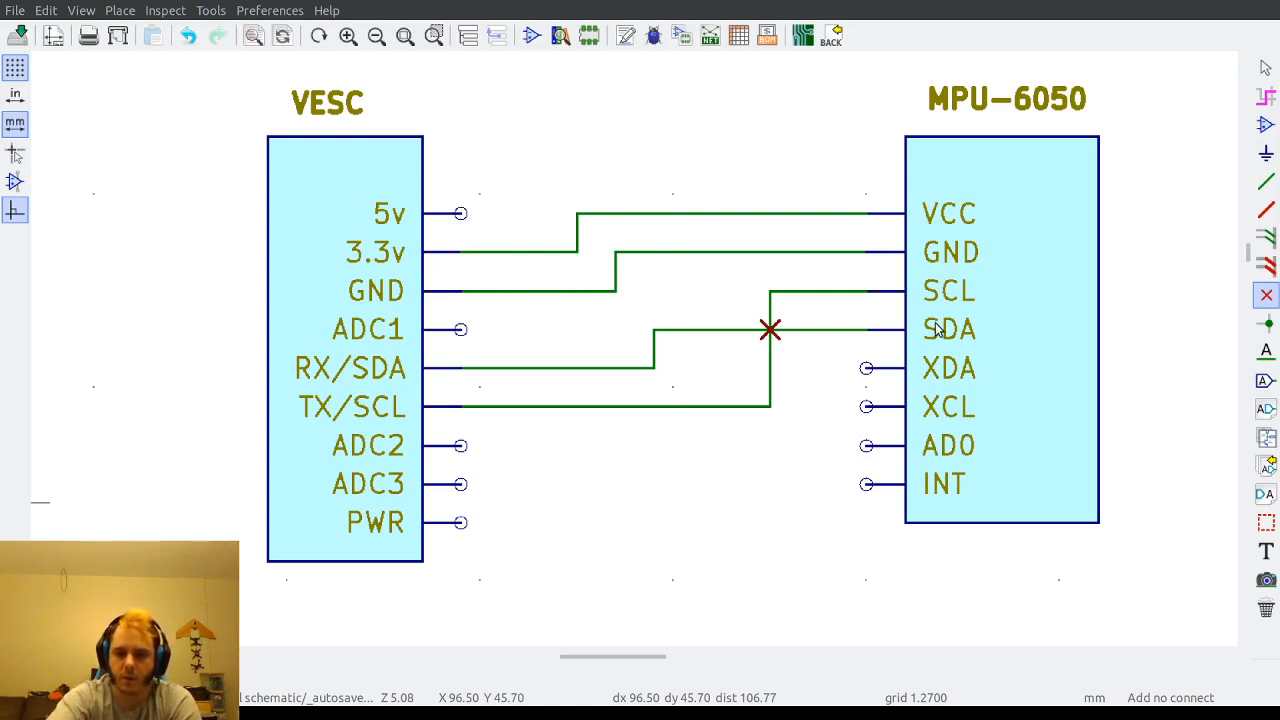
{"action": "mouse_move", "coordinate": [390, 378]}
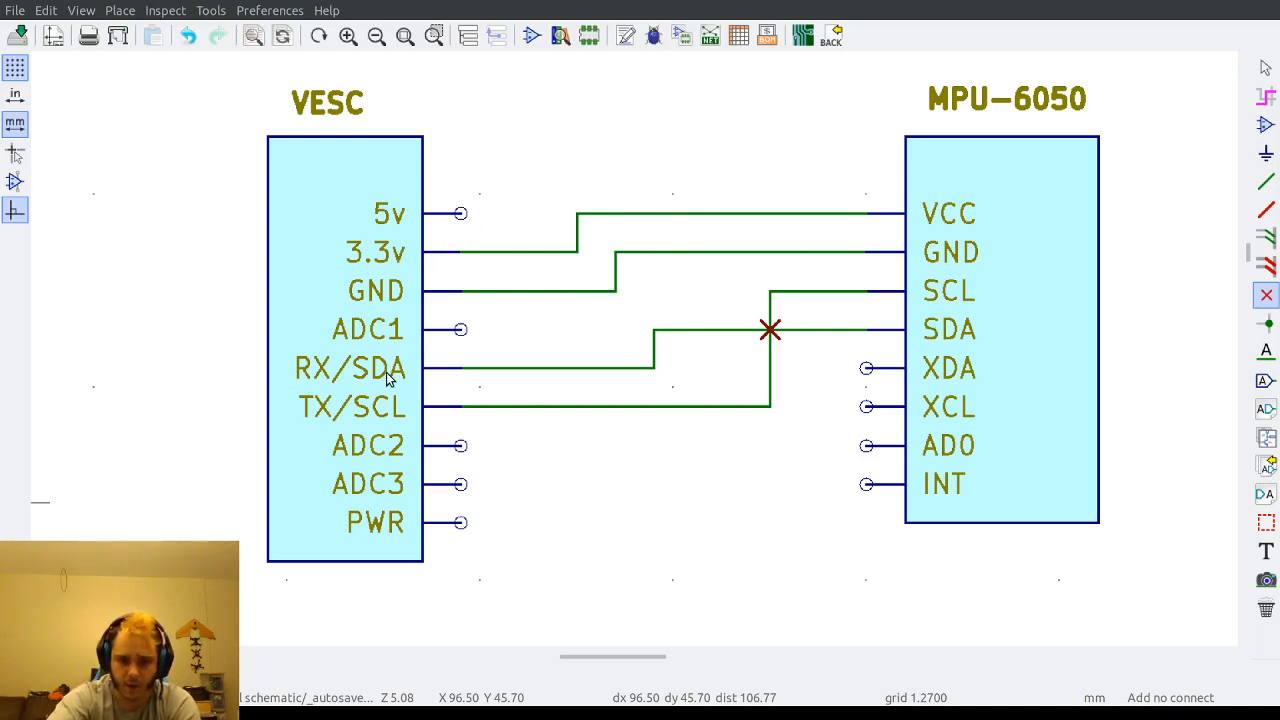
{"action": "mouse_move", "coordinate": [775, 332]}
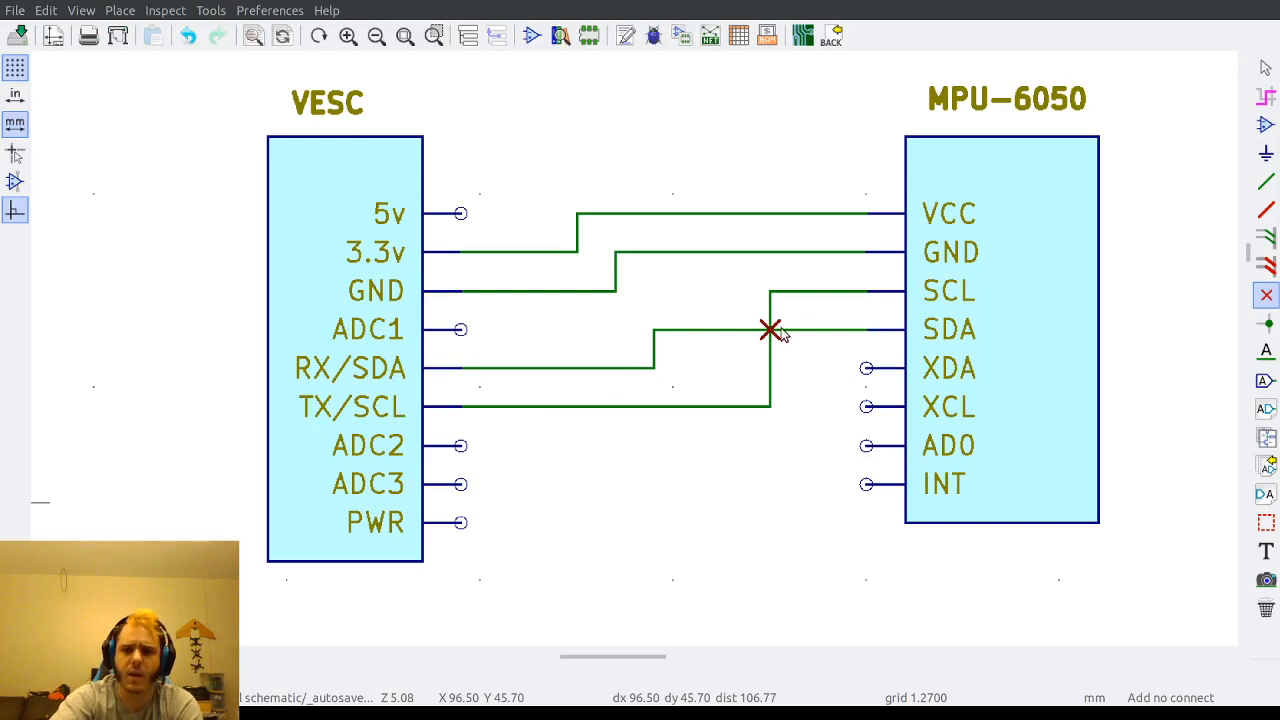
{"action": "mouse_move", "coordinate": [950, 293]}
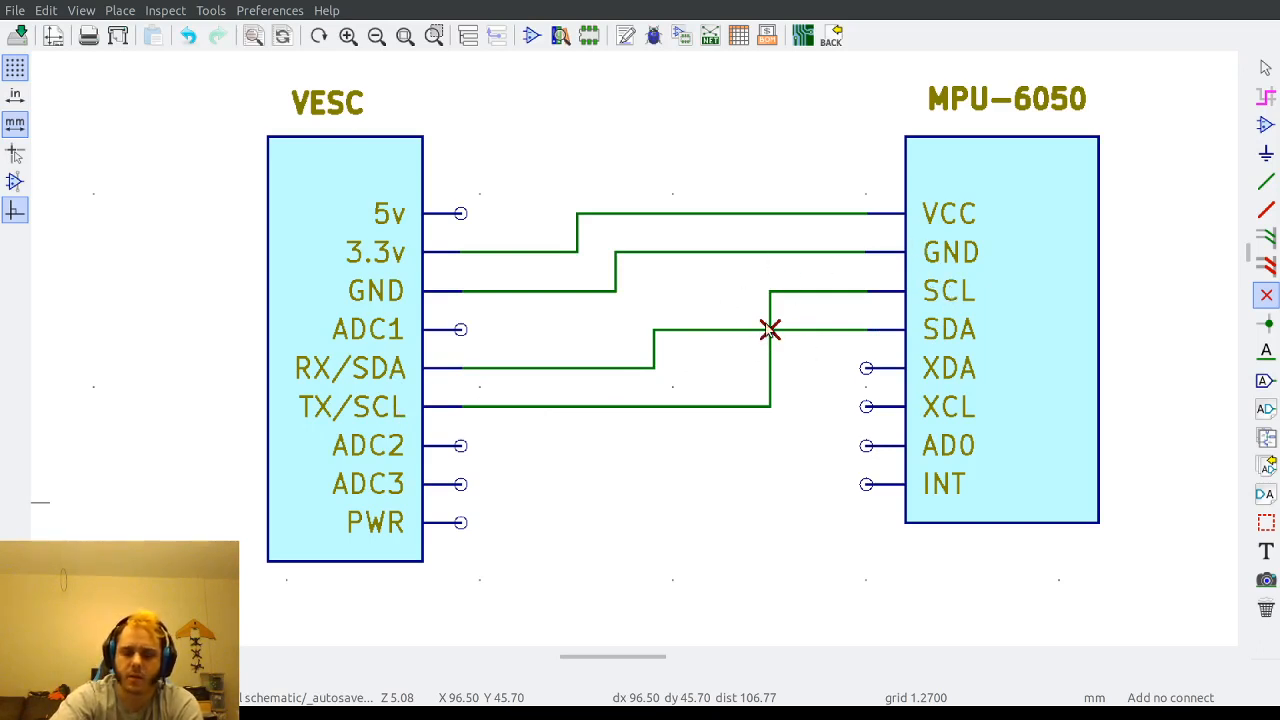
{"action": "mouse_move", "coordinate": [782, 355]}
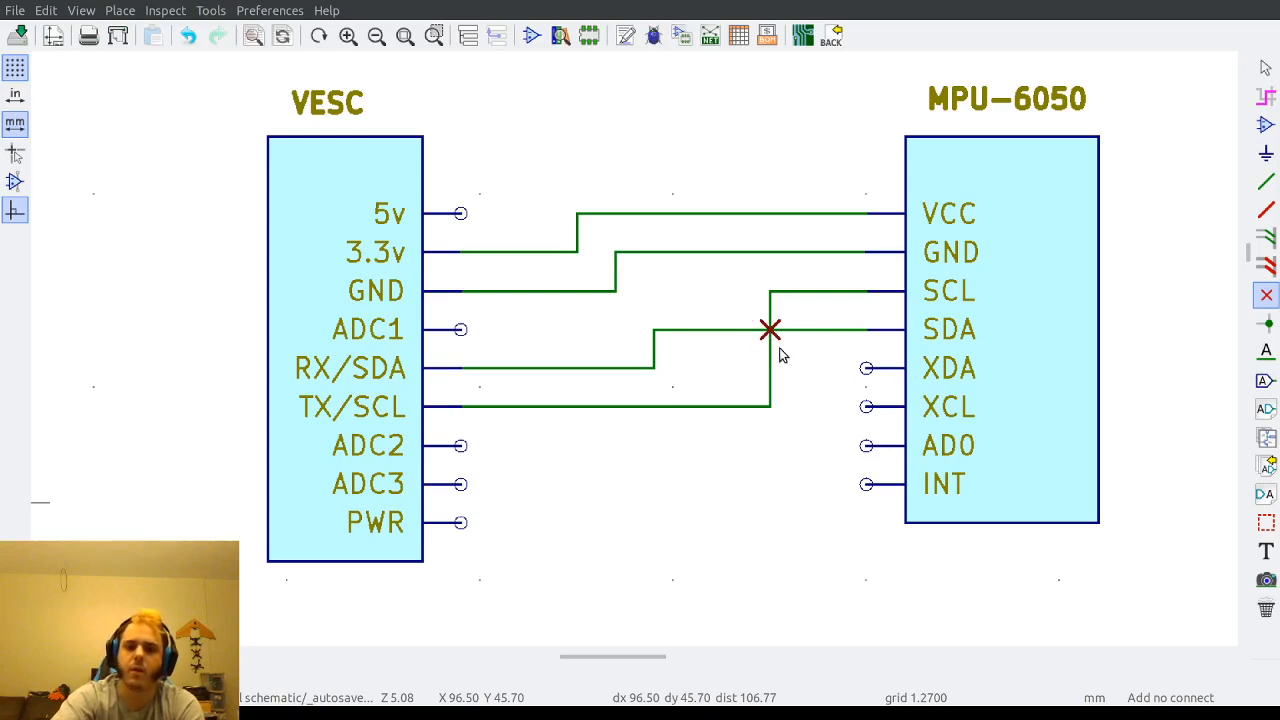
{"action": "mouse_move", "coordinate": [943, 203]}
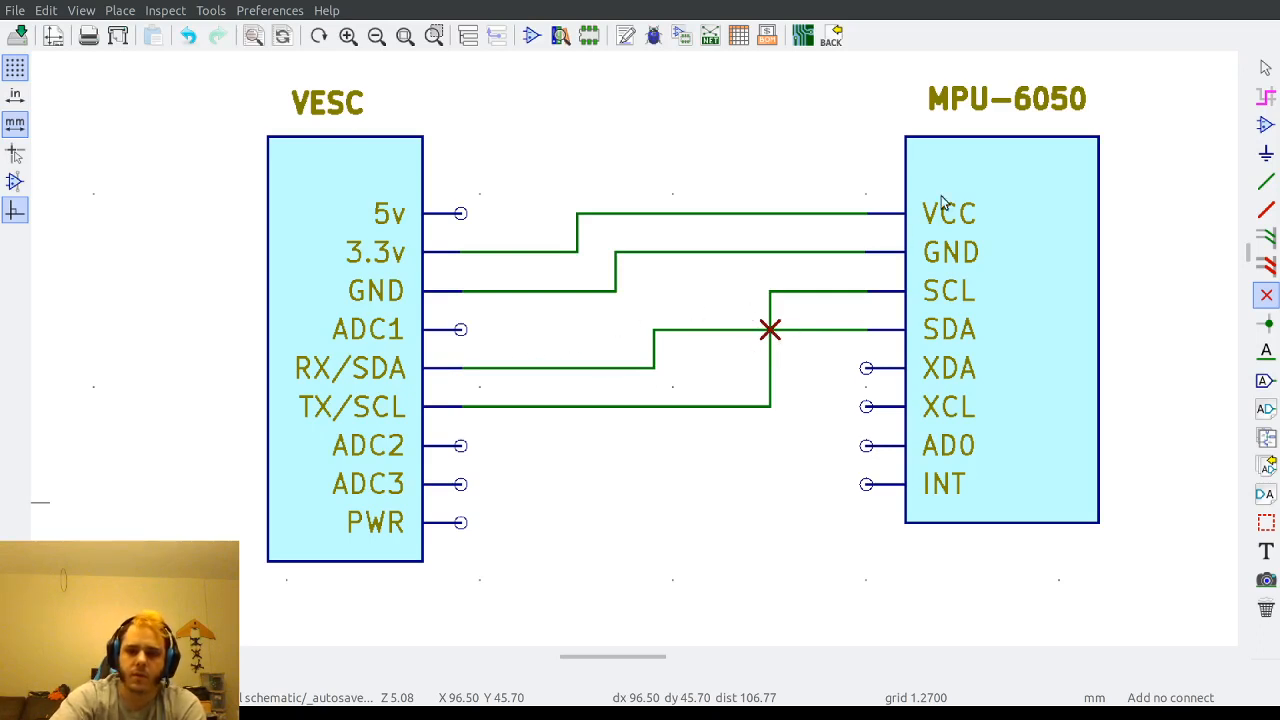
{"action": "mouse_move", "coordinate": [987, 119]}
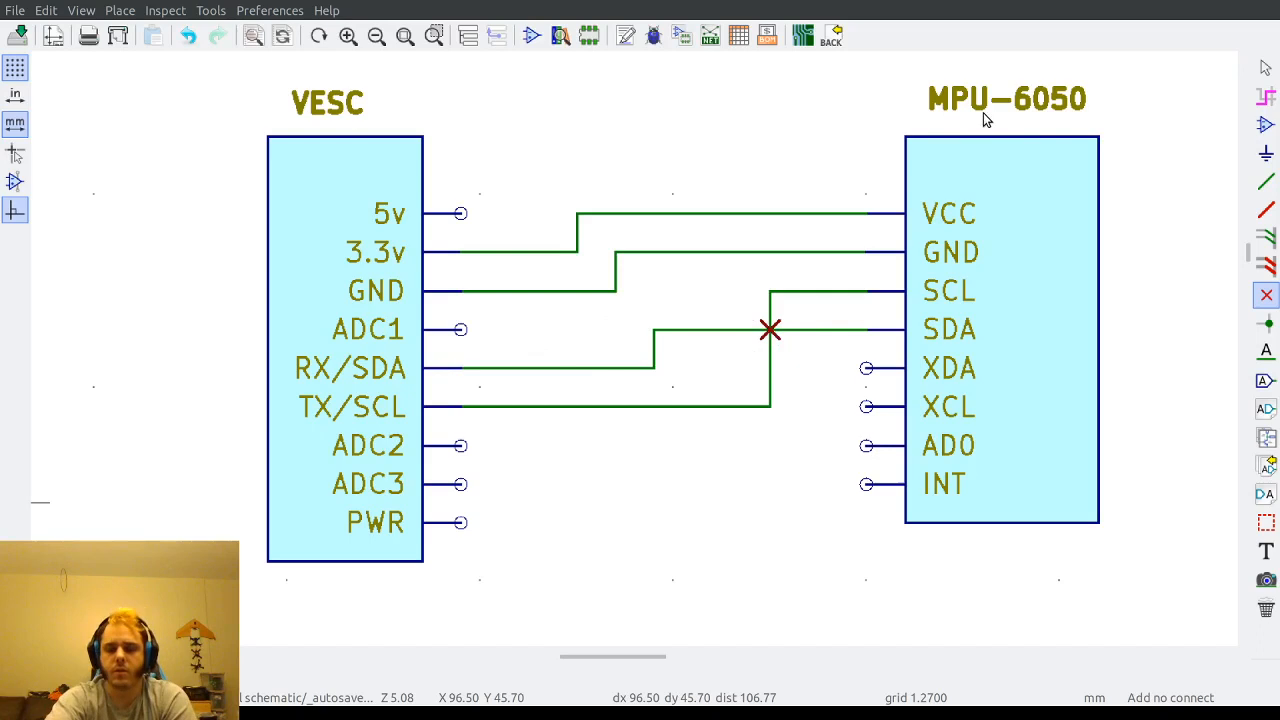
{"action": "mouse_move", "coordinate": [997, 511]}
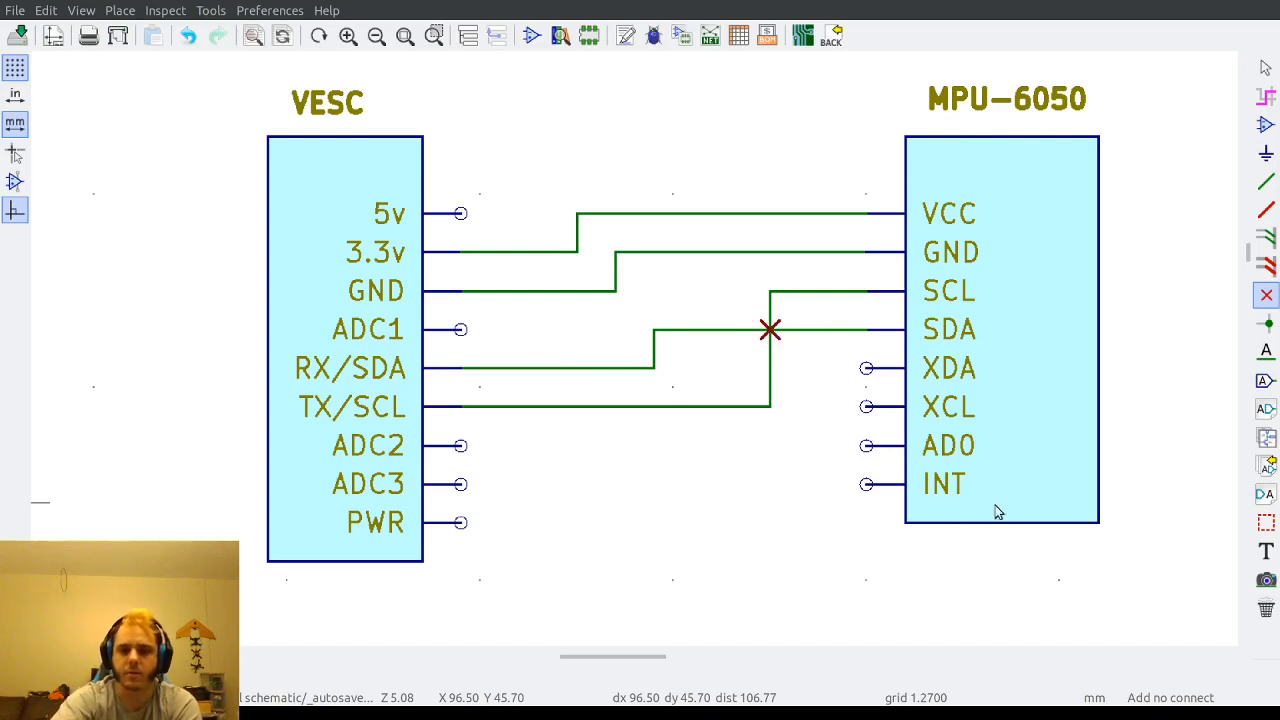
{"action": "mouse_move", "coordinate": [1006, 440]}
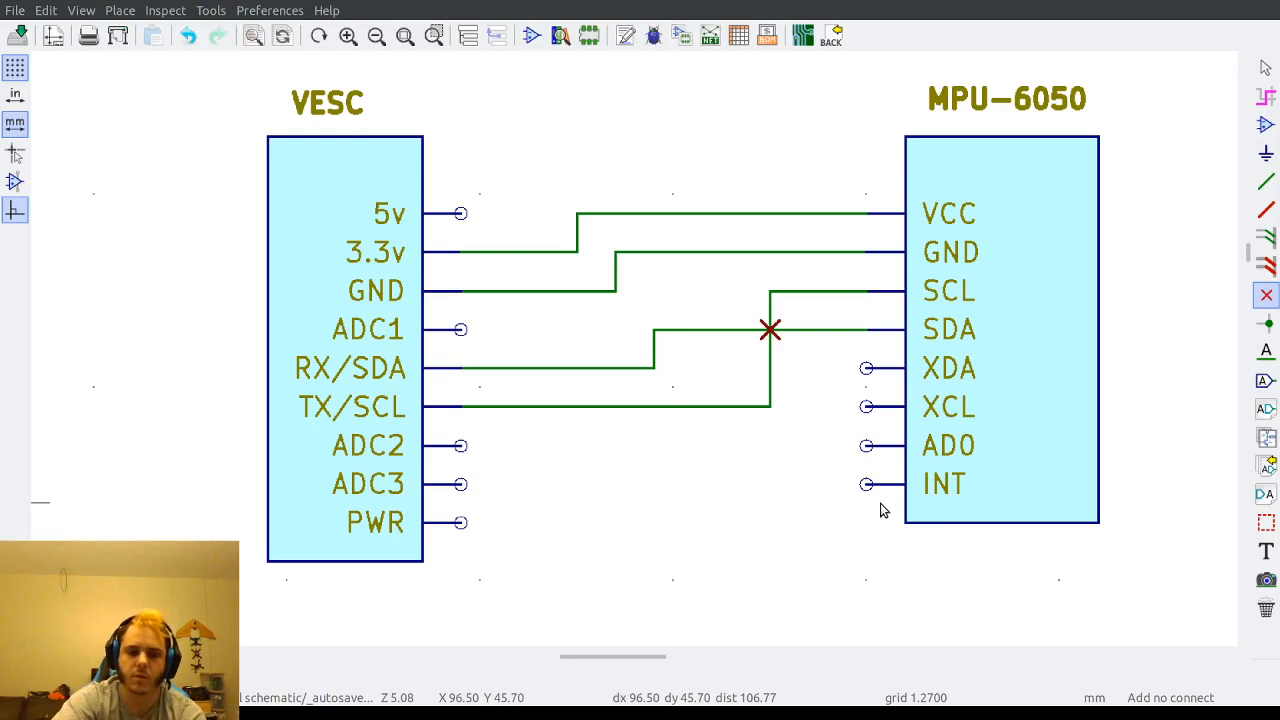
{"action": "mouse_move", "coordinate": [925, 452]}
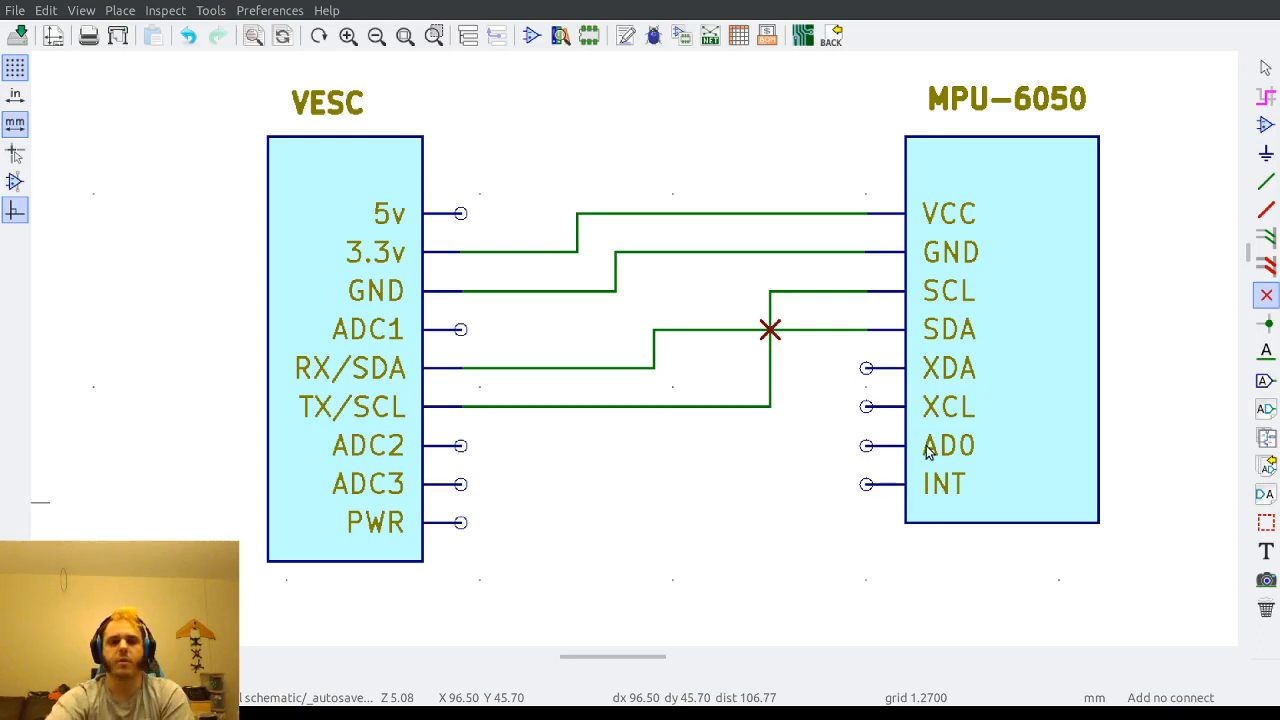
{"action": "mouse_move", "coordinate": [890, 398]}
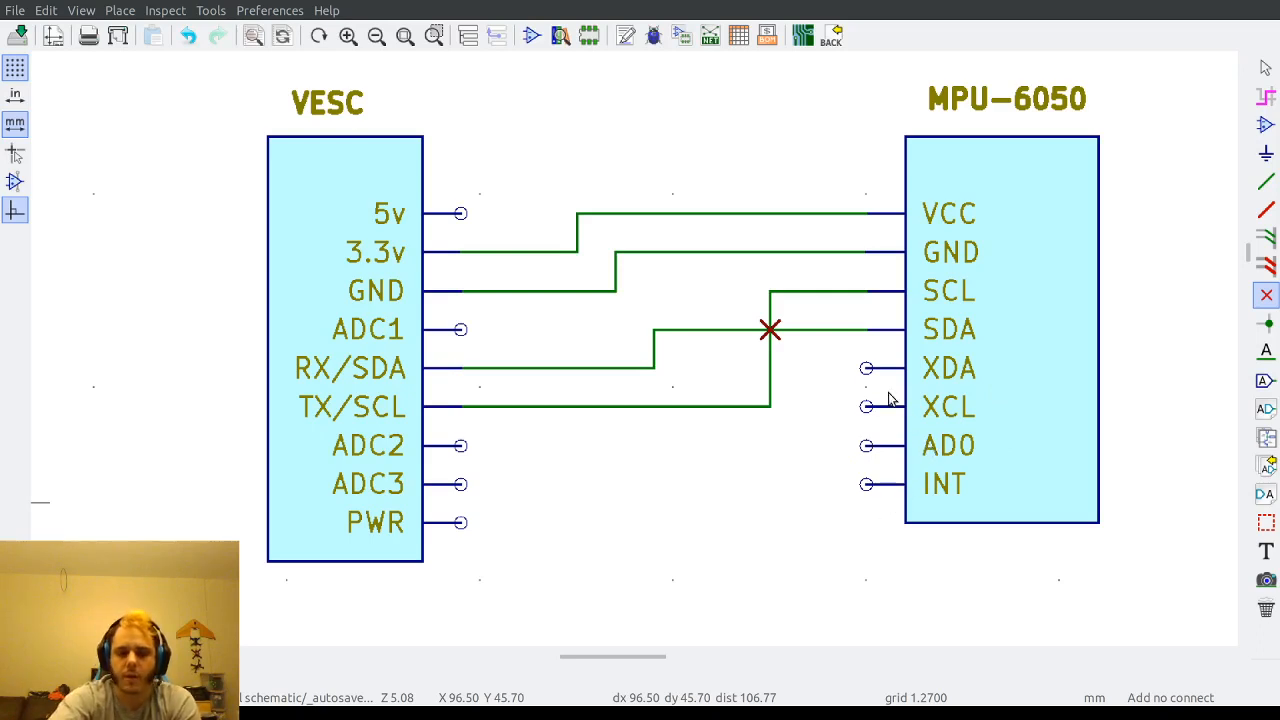
{"action": "mouse_move", "coordinate": [885, 417]}
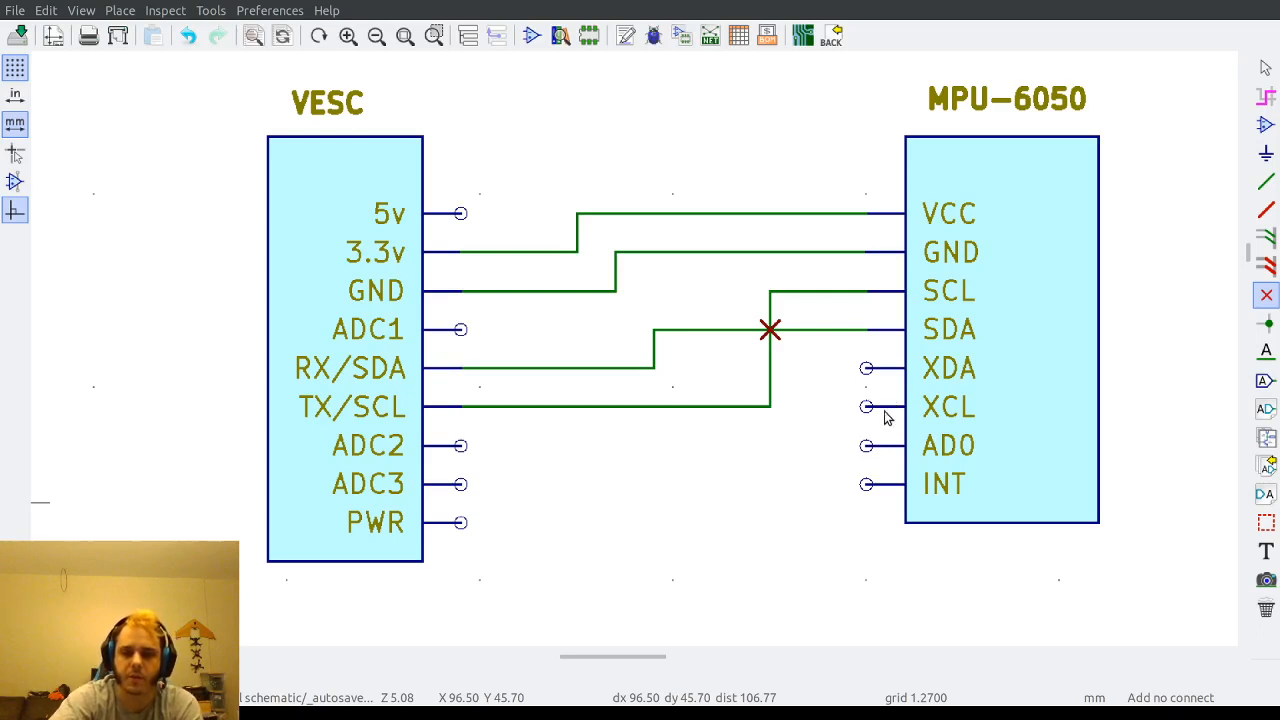
{"action": "mouse_move", "coordinate": [363, 345]}
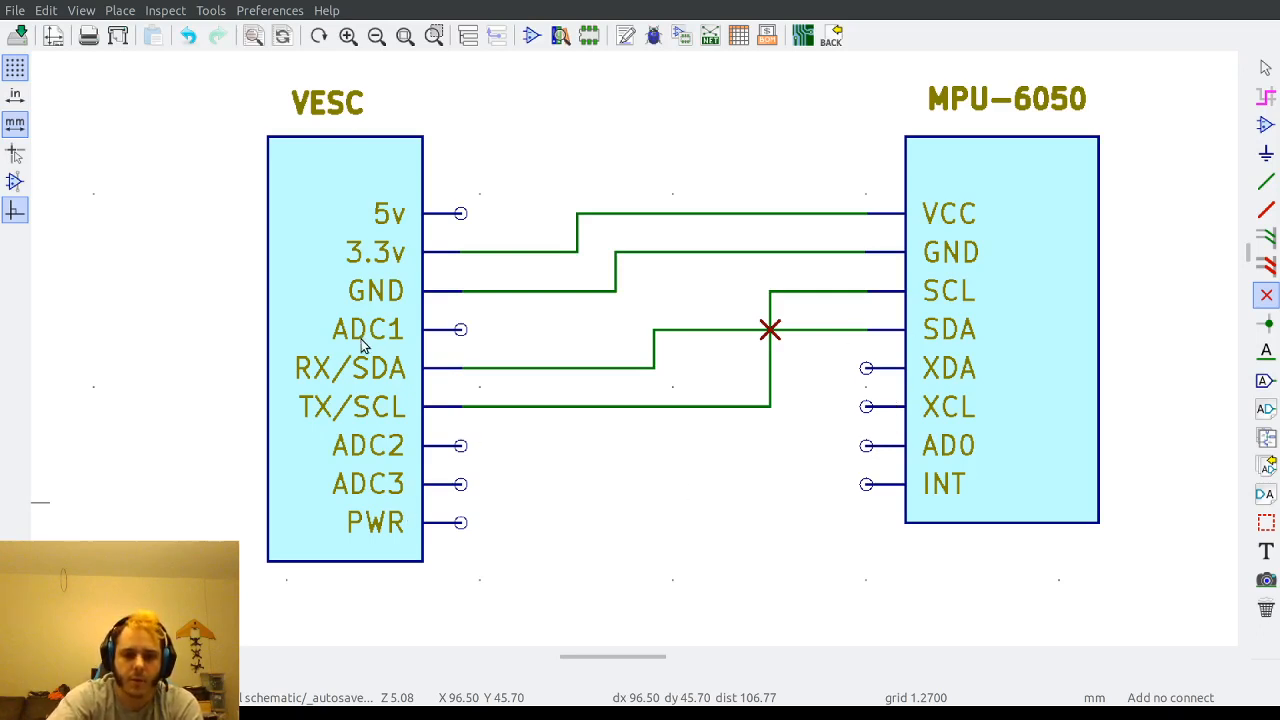
{"action": "mouse_move", "coordinate": [336, 388]}
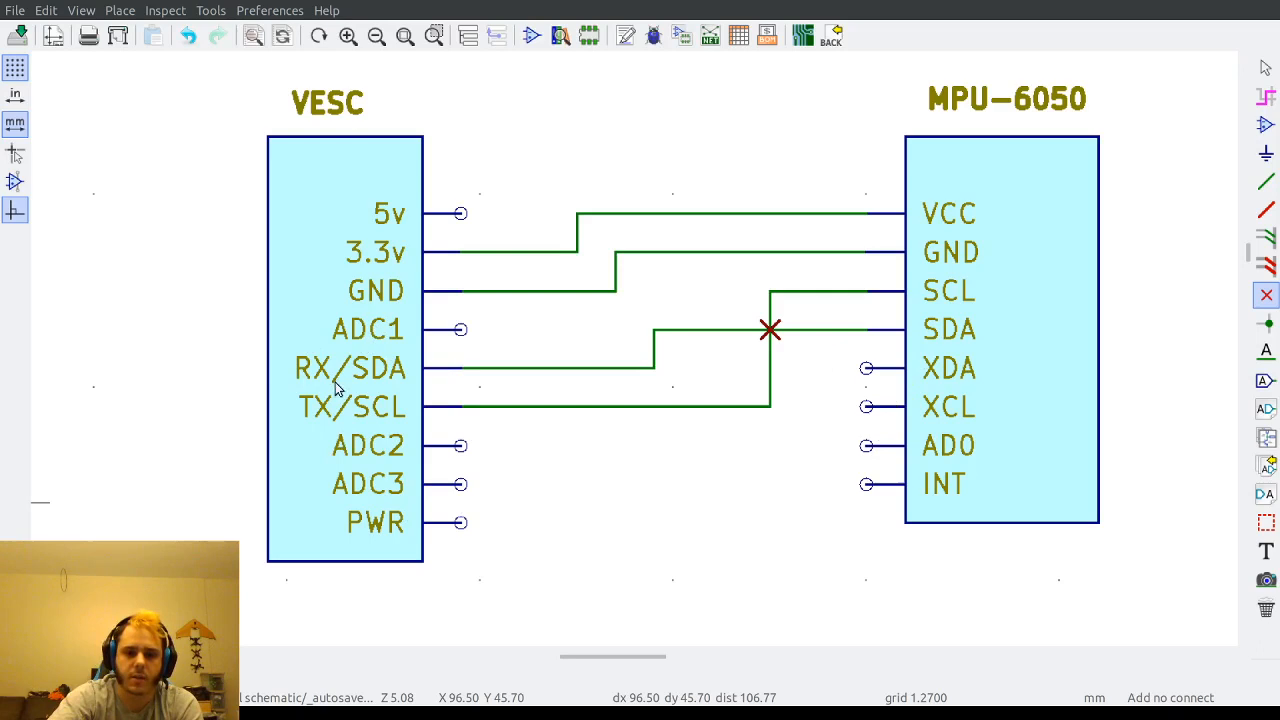
{"action": "mouse_move", "coordinate": [784, 372]}
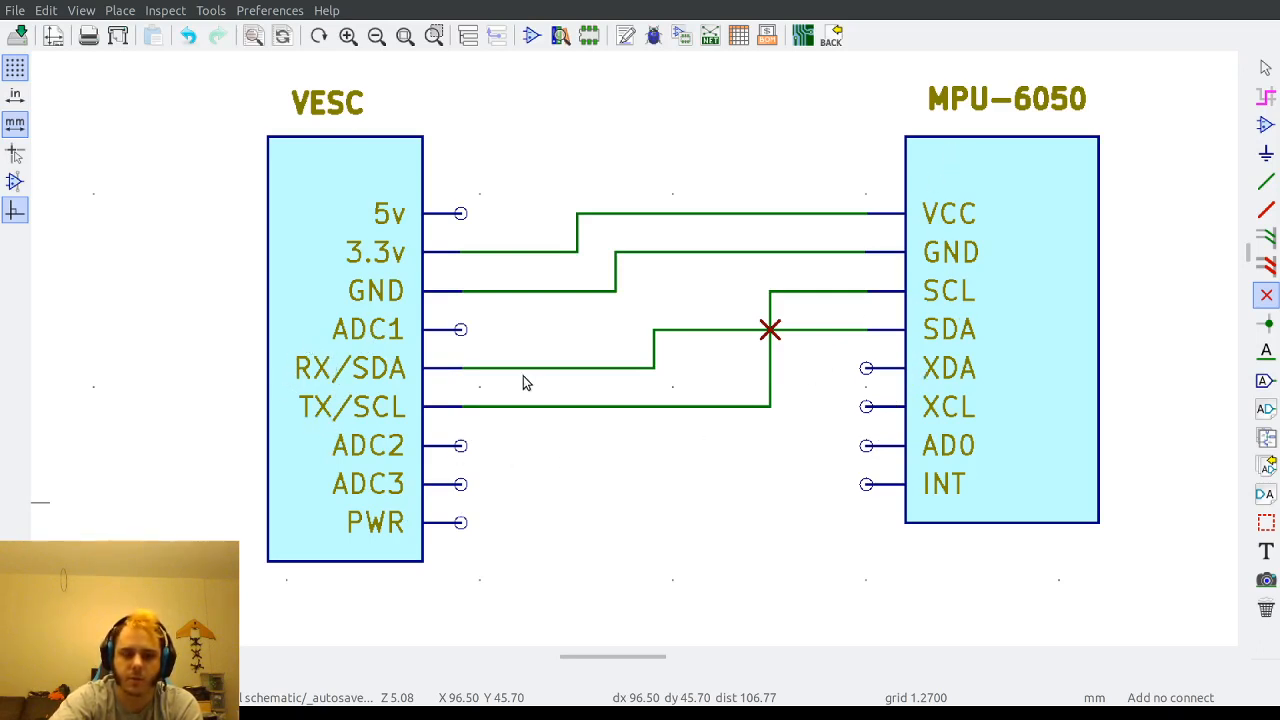
{"action": "mouse_move", "coordinate": [278, 437]}
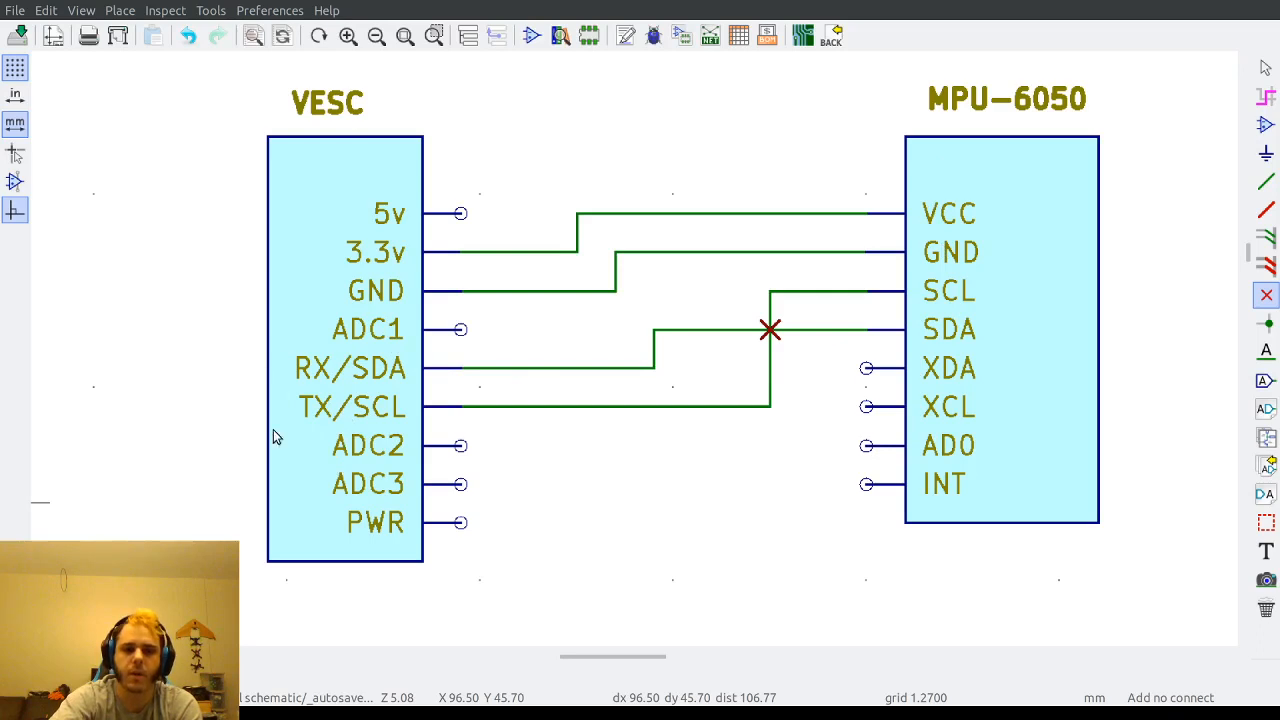
{"action": "mouse_move", "coordinate": [294, 444]}
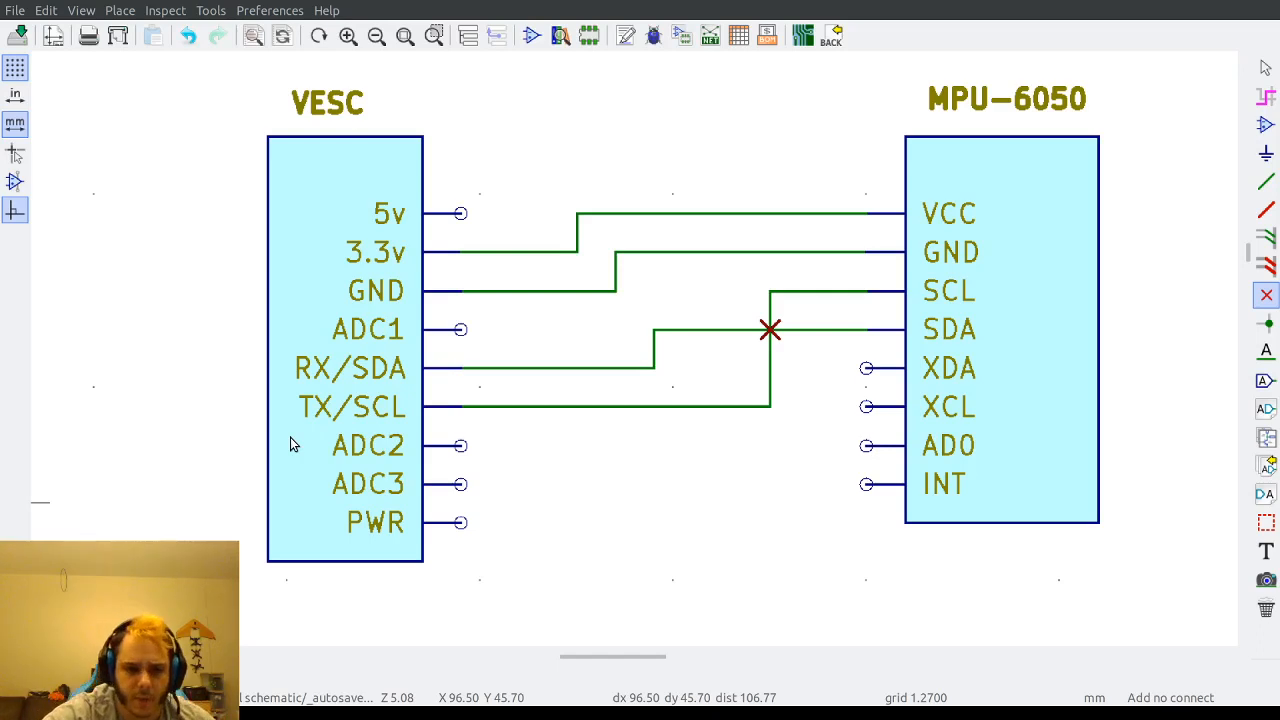
{"action": "mouse_move", "coordinate": [312, 381]}
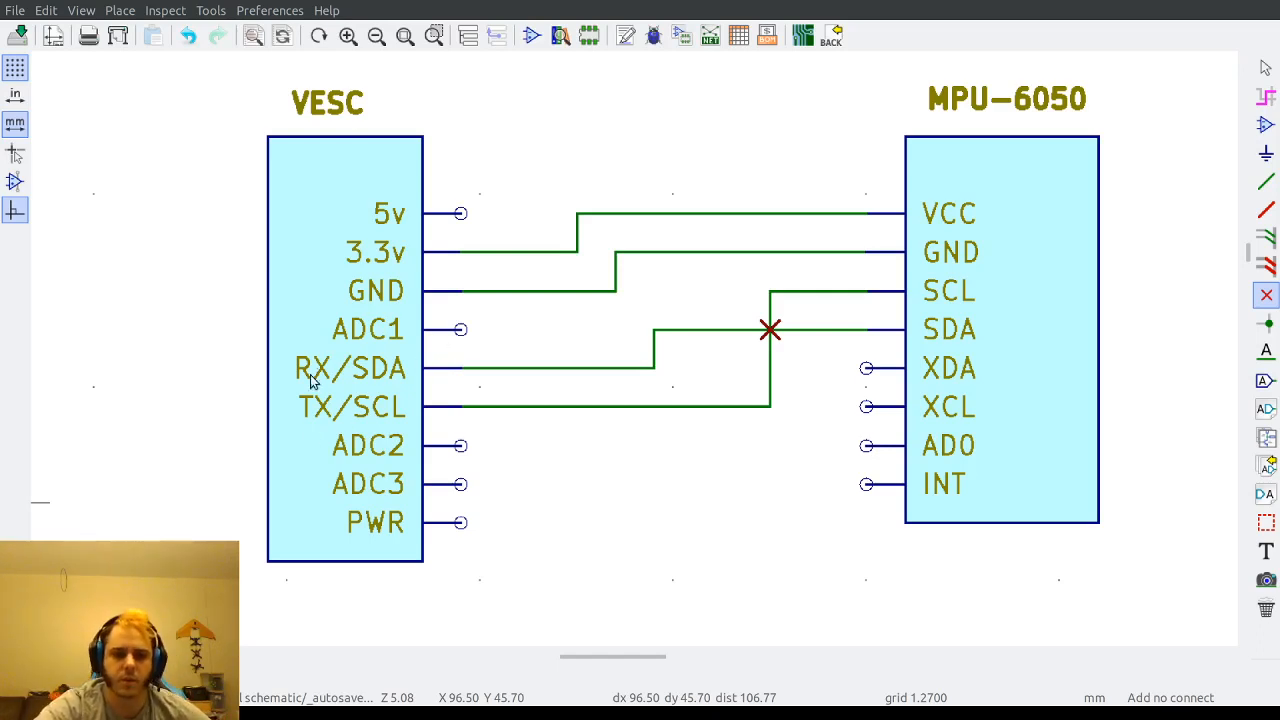
{"action": "mouse_move", "coordinate": [290, 358]}
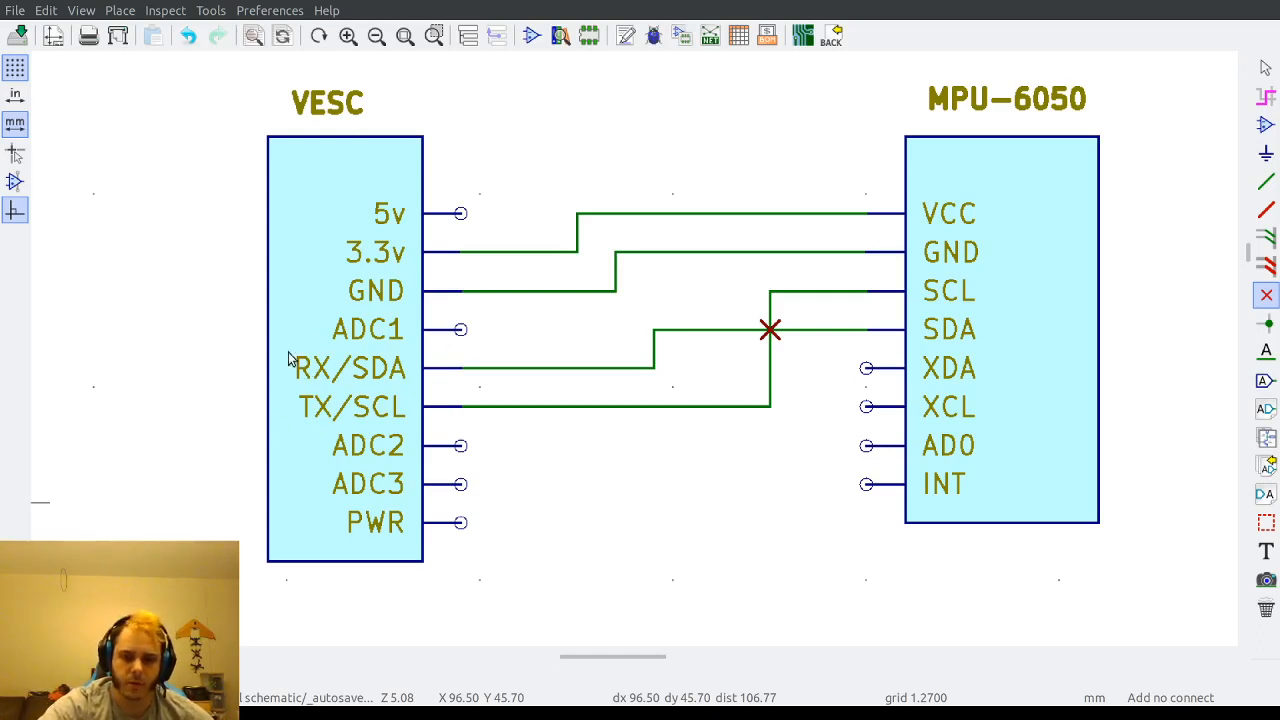
{"action": "mouse_move", "coordinate": [307, 370]}
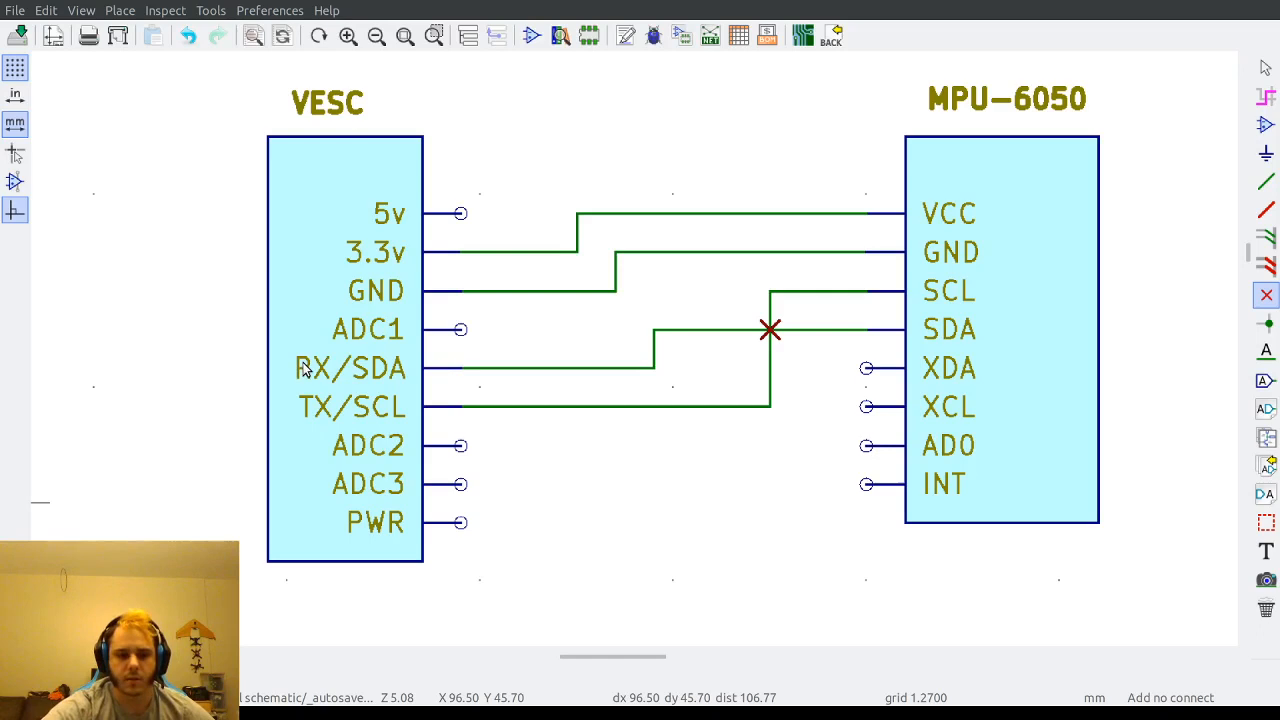
{"action": "mouse_move", "coordinate": [310, 365]}
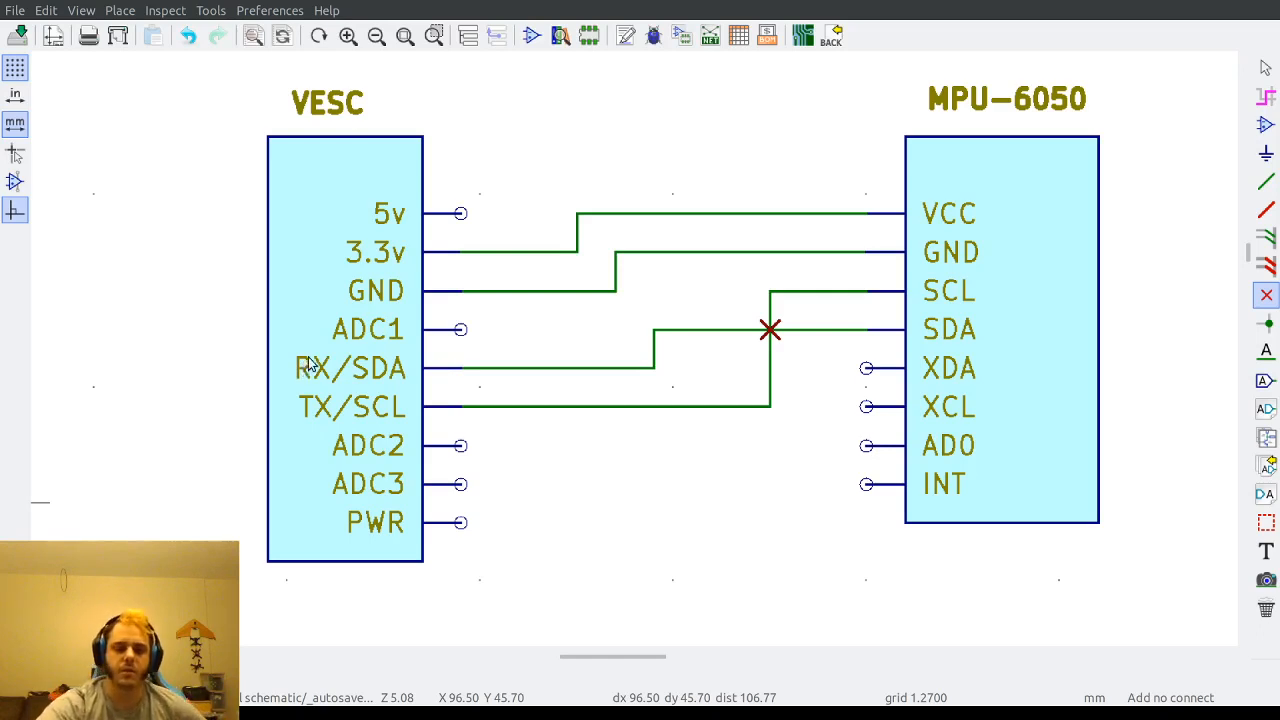
{"action": "mouse_move", "coordinate": [287, 383]}
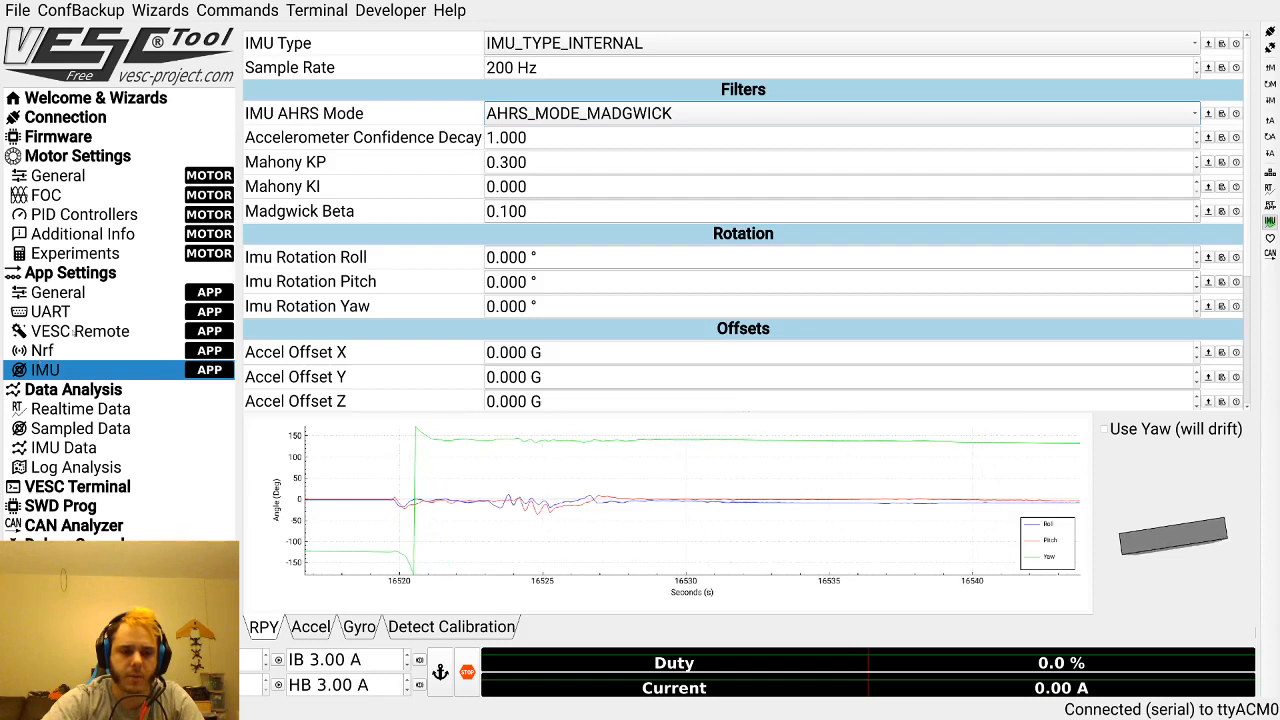
Show the General app settings, where UART is the app in use.
{"action": "left_click", "coordinate": [57, 292]}
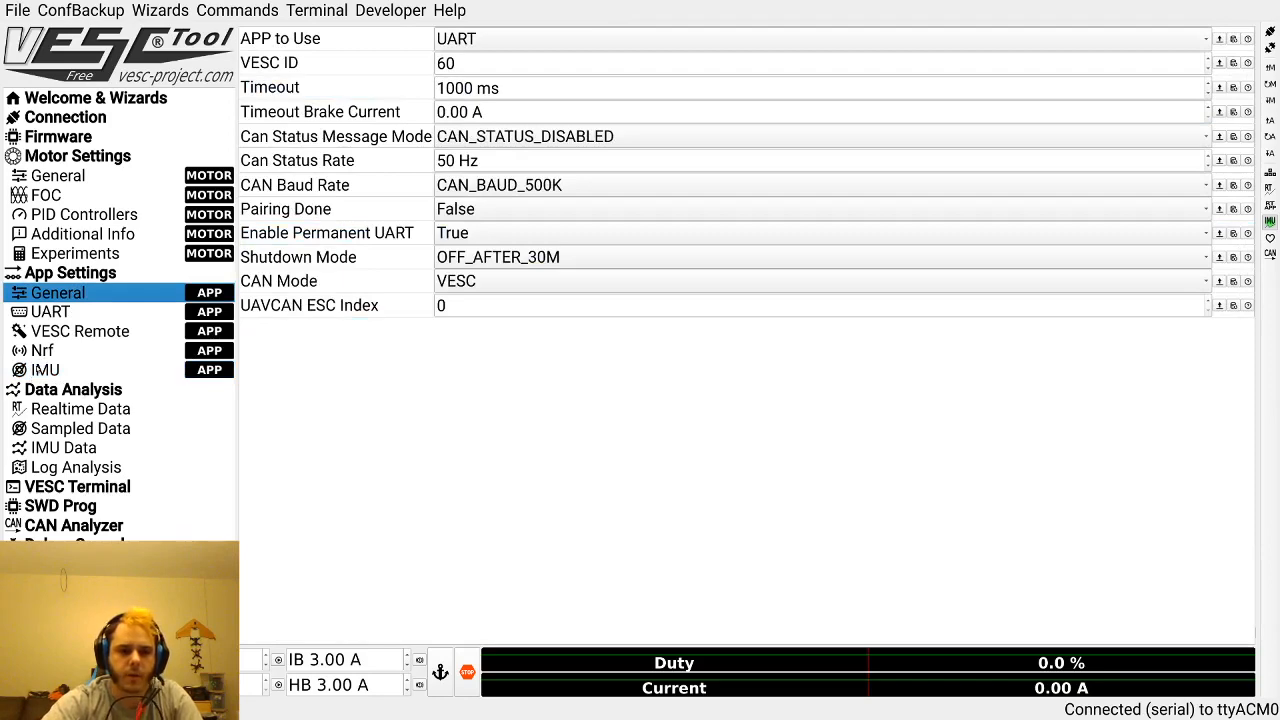
Choose Balance from the APP to Use dropdown.
{"action": "left_click", "coordinate": [45, 369]}
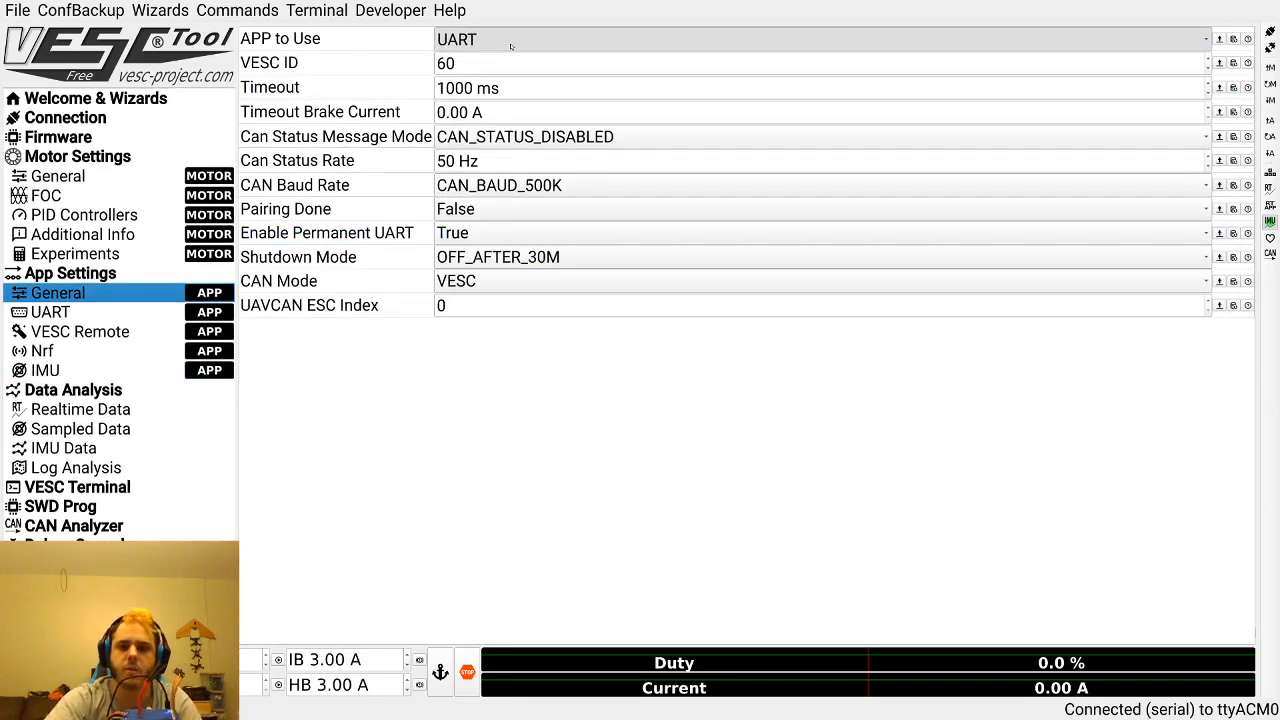
{"action": "left_click", "coordinate": [820, 38]}
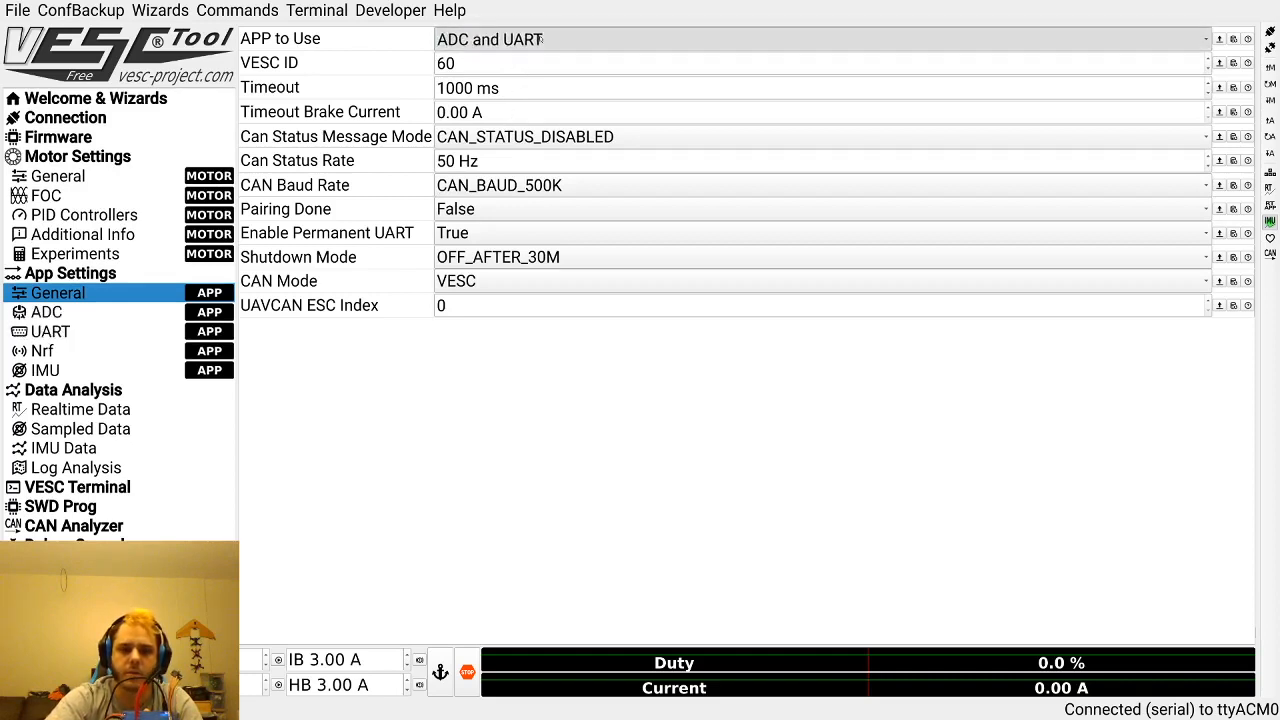
{"action": "left_click", "coordinate": [820, 38]}
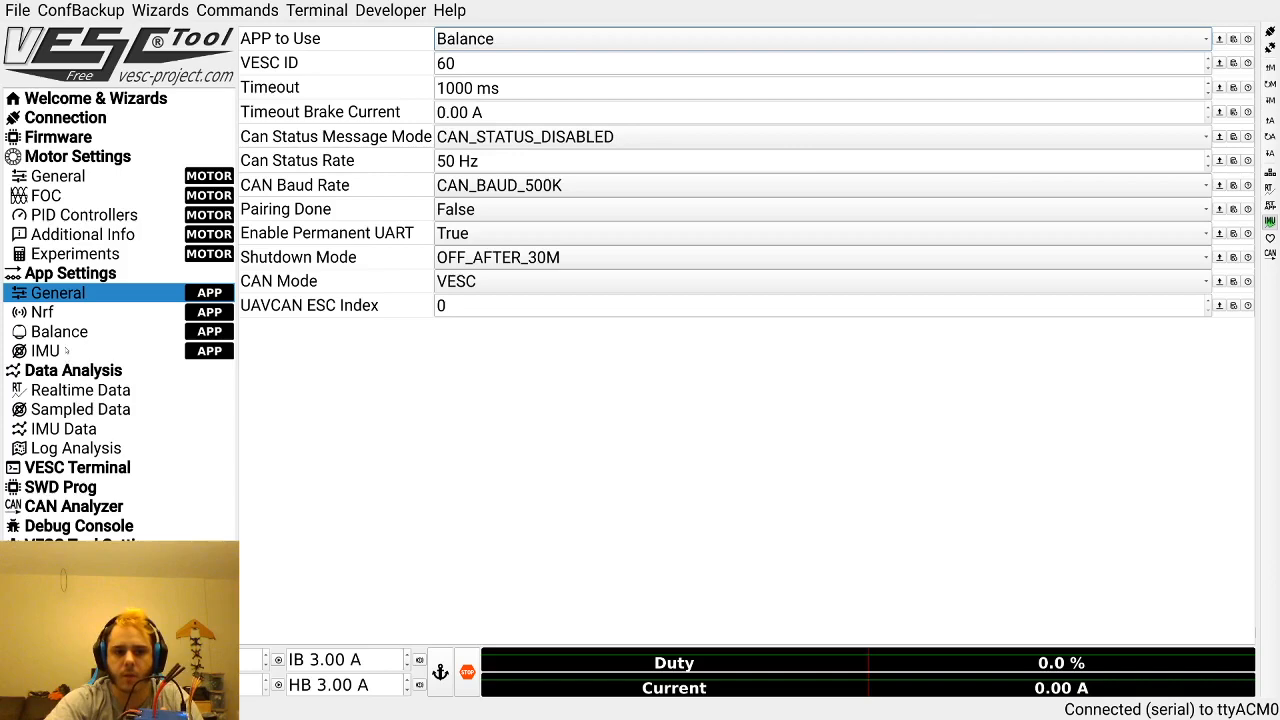
Switch to the IMU app settings with the live roll, pitch and yaw plot.
{"action": "left_click", "coordinate": [44, 350]}
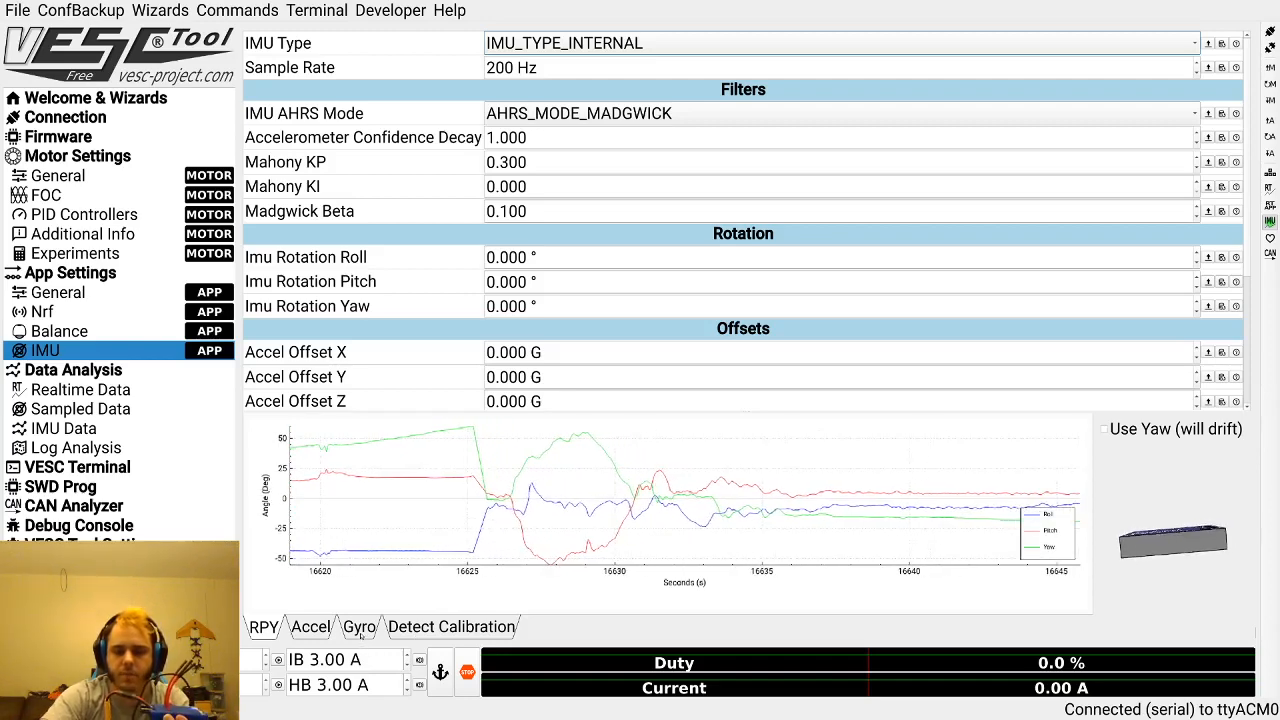
Show the gyro plot, then the Detect Calibration panel with current readings.
{"action": "left_click", "coordinate": [357, 627]}
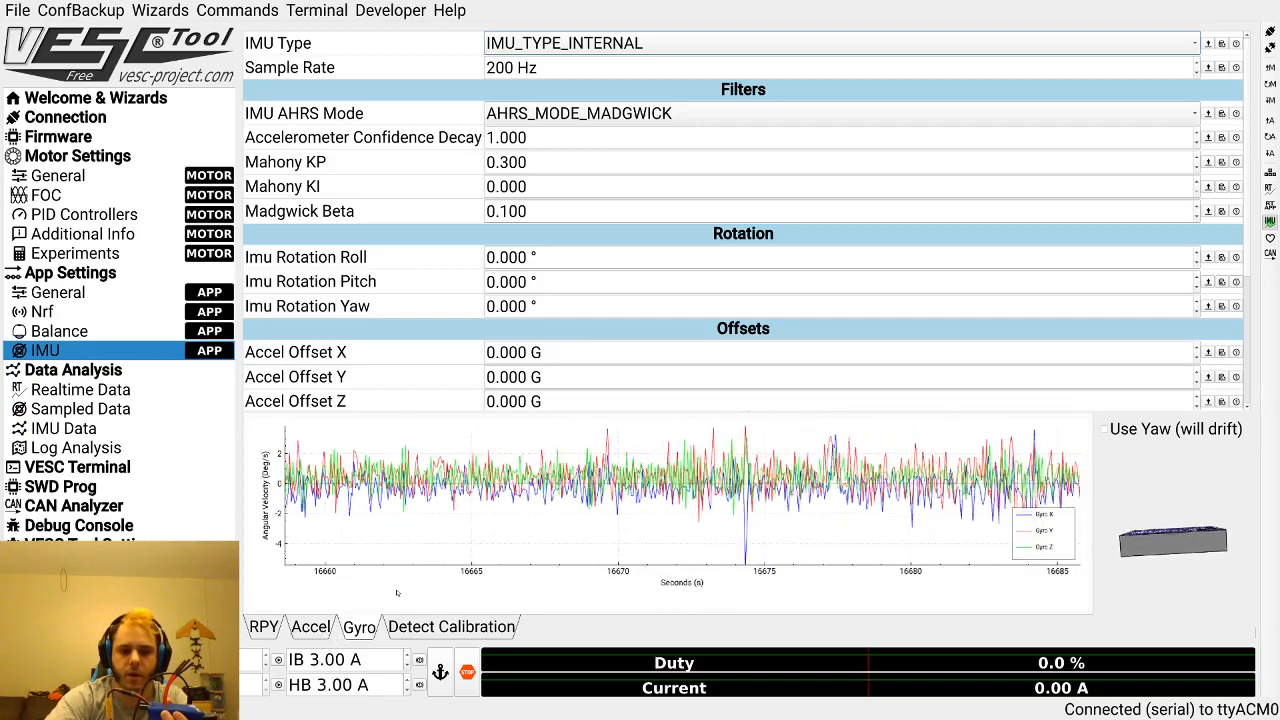
{"action": "left_click", "coordinate": [451, 627]}
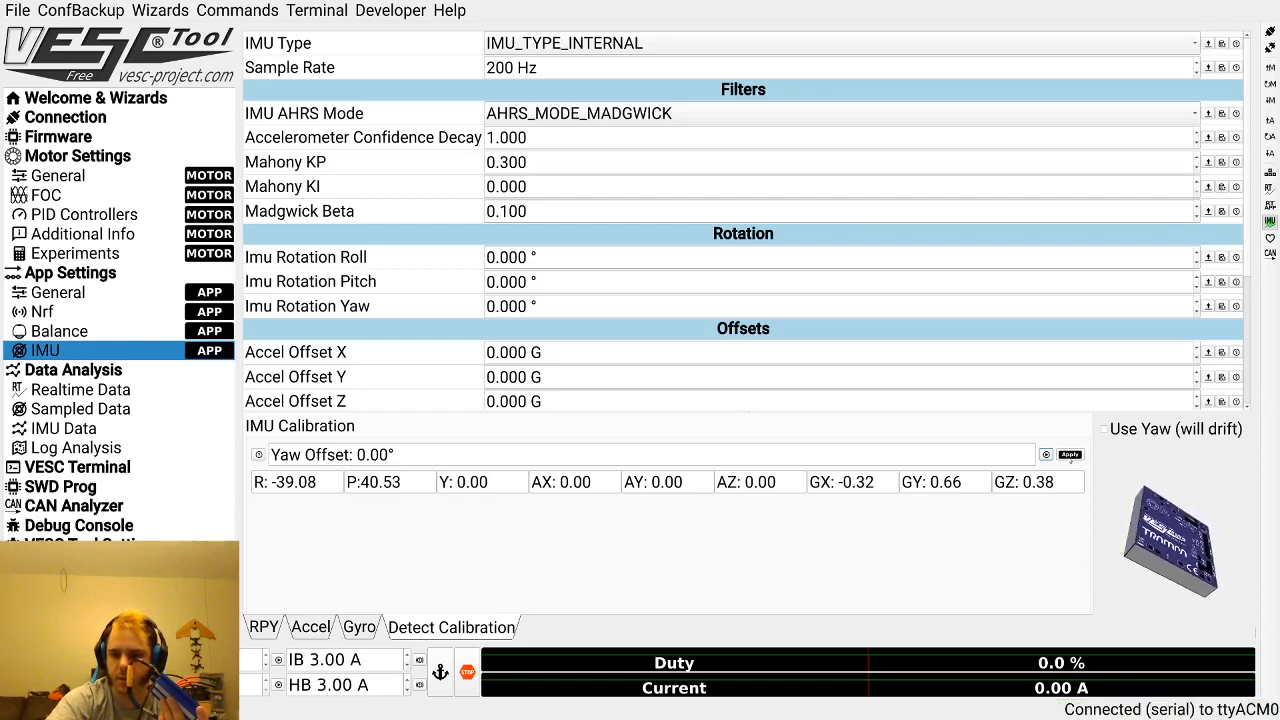
Apply detected calibration (roll -39.08°, pitch 40.53°) and review the Gyro and RPY plots.
{"action": "left_click", "coordinate": [1069, 454]}
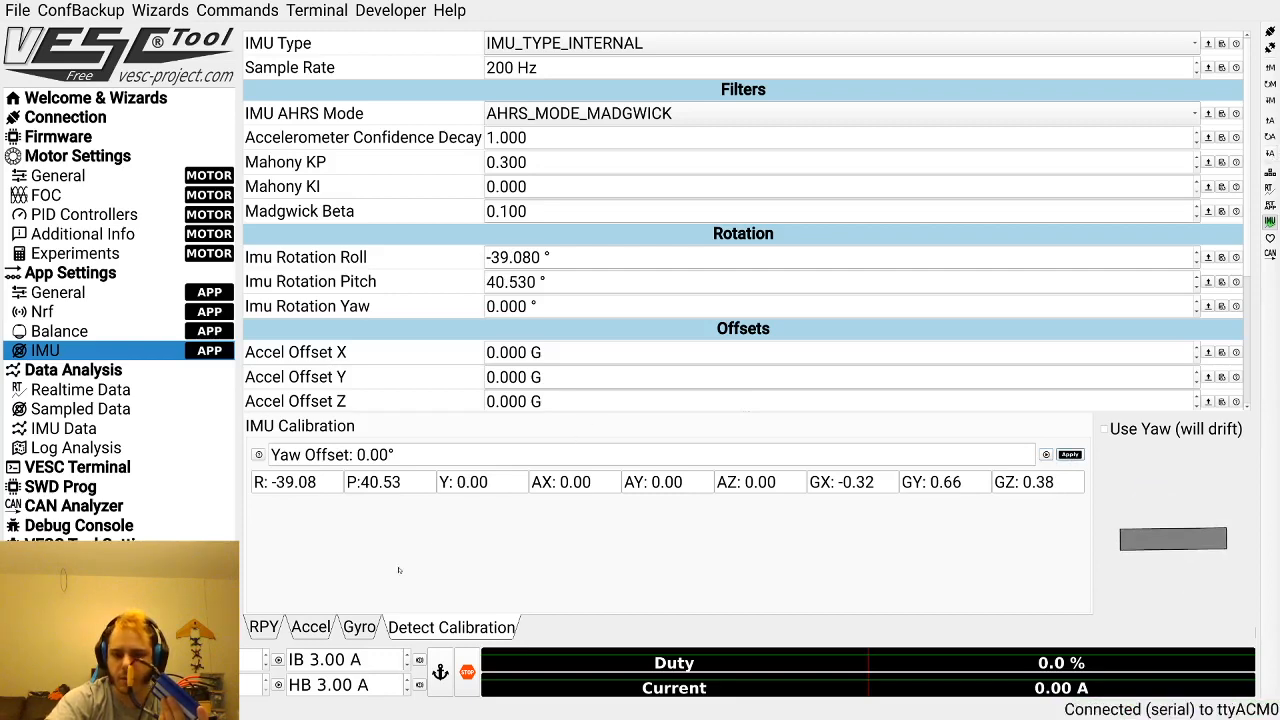
{"action": "left_click", "coordinate": [358, 627]}
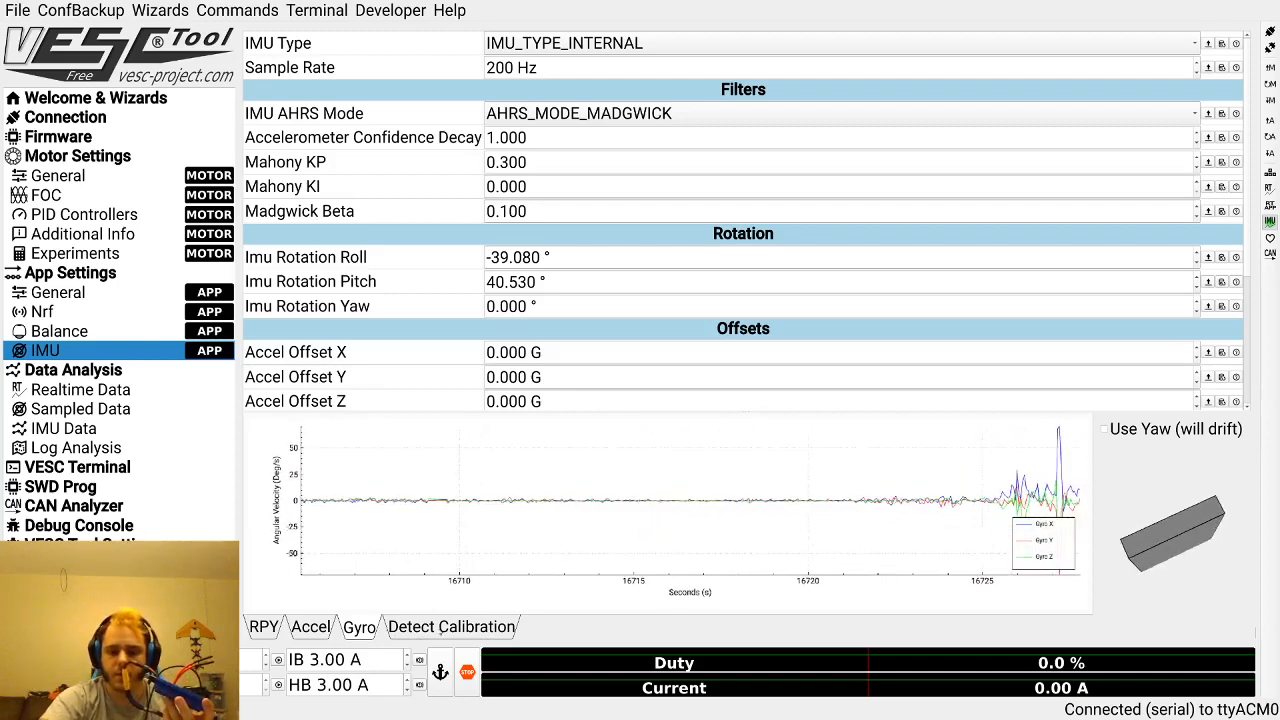
{"action": "left_click", "coordinate": [451, 627]}
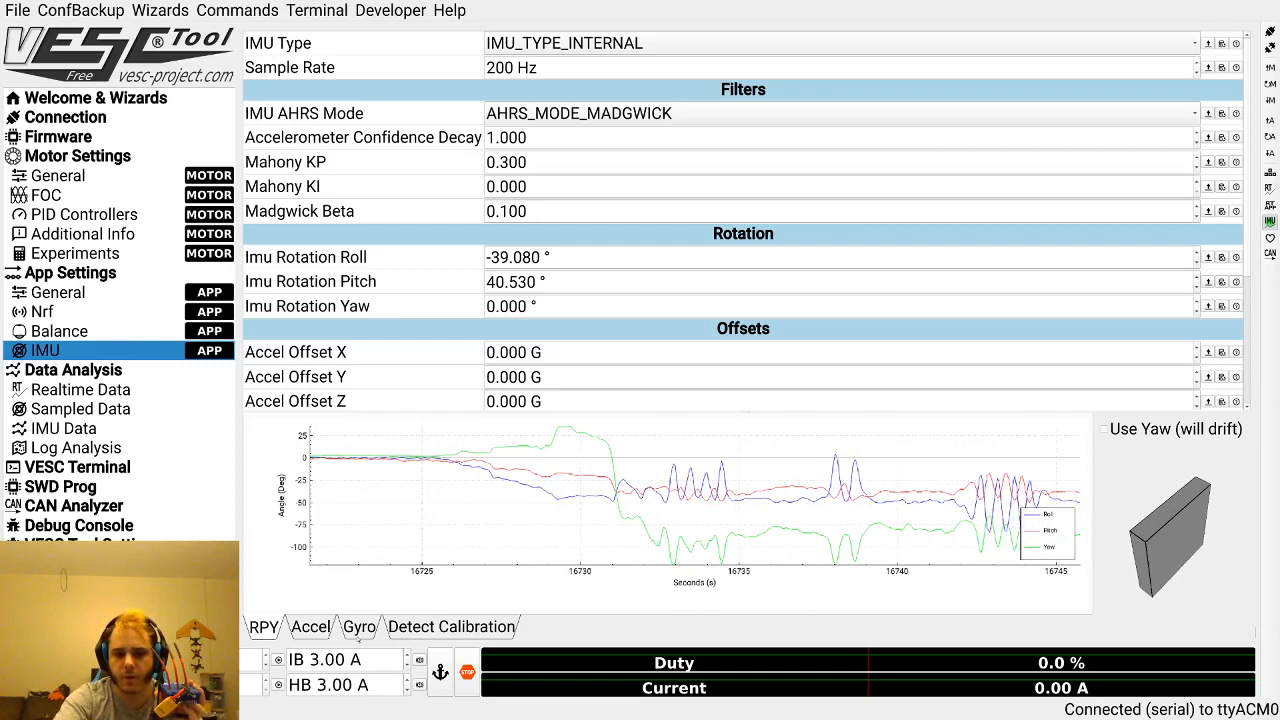
Enter a 90.00° yaw offset in Detect Calibration and apply it.
{"action": "left_click", "coordinate": [451, 627]}
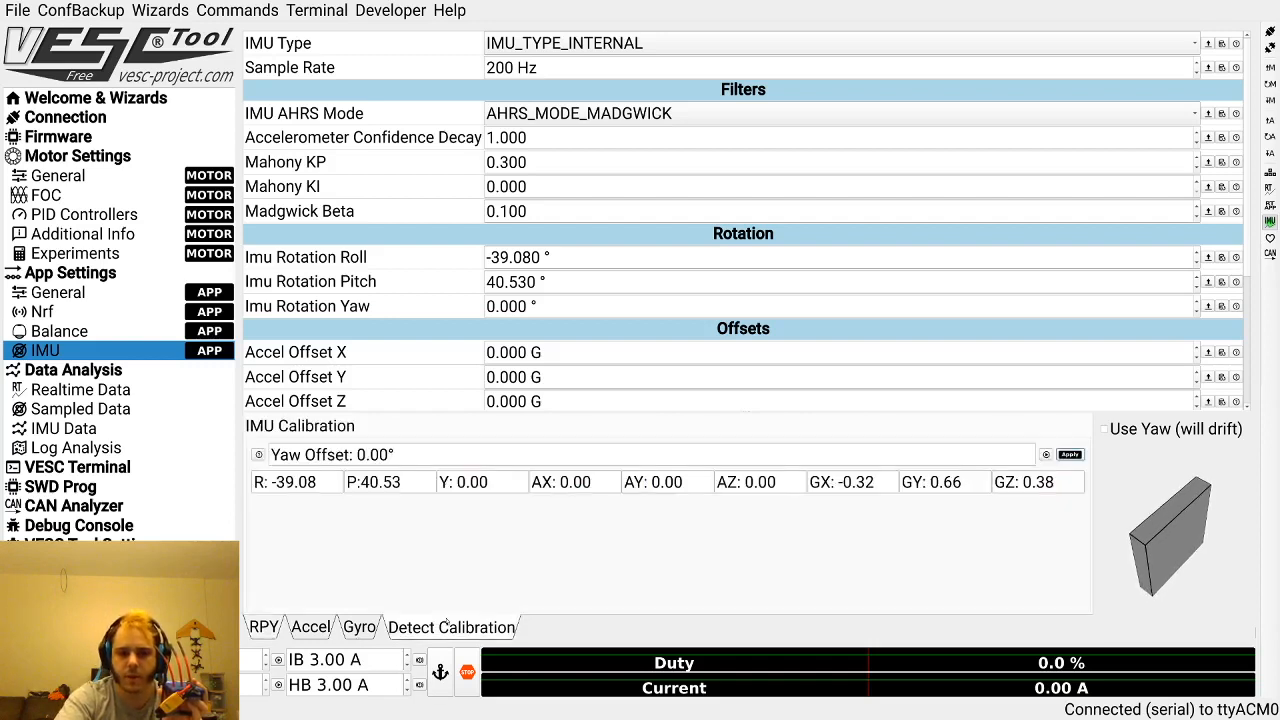
{"action": "left_click", "coordinate": [640, 454]}
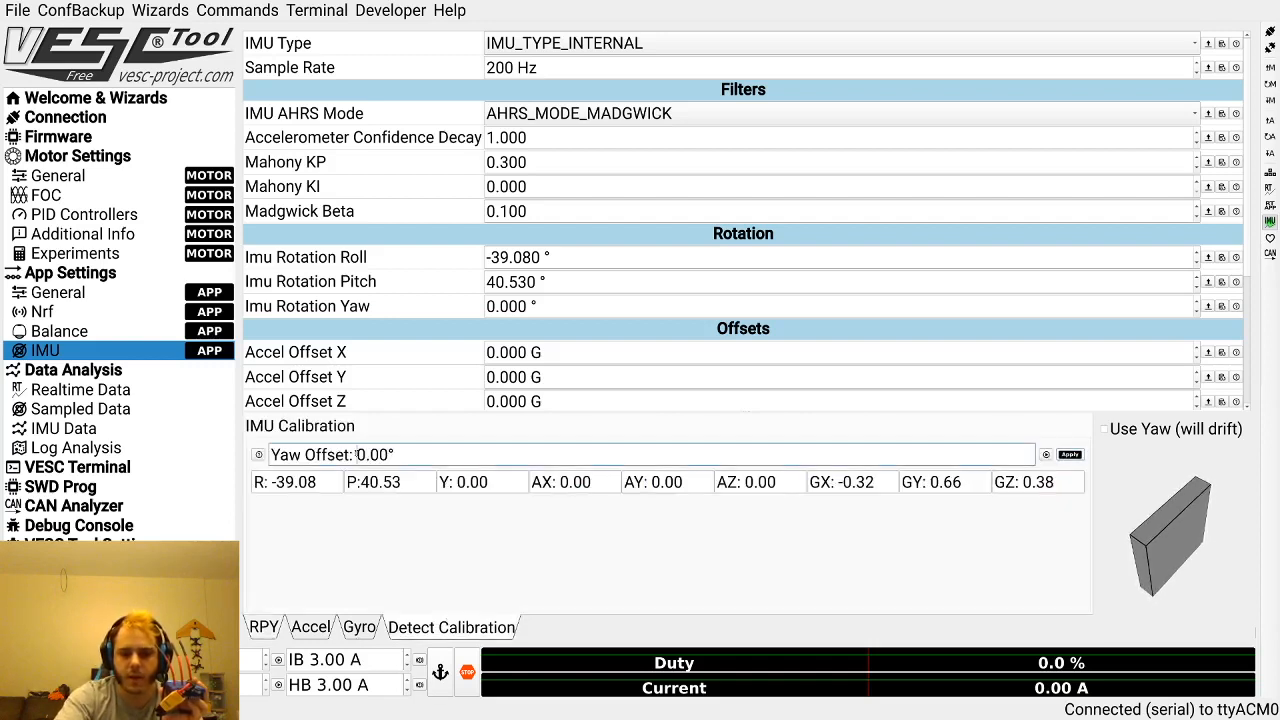
{"action": "type", "text": "90.00"}
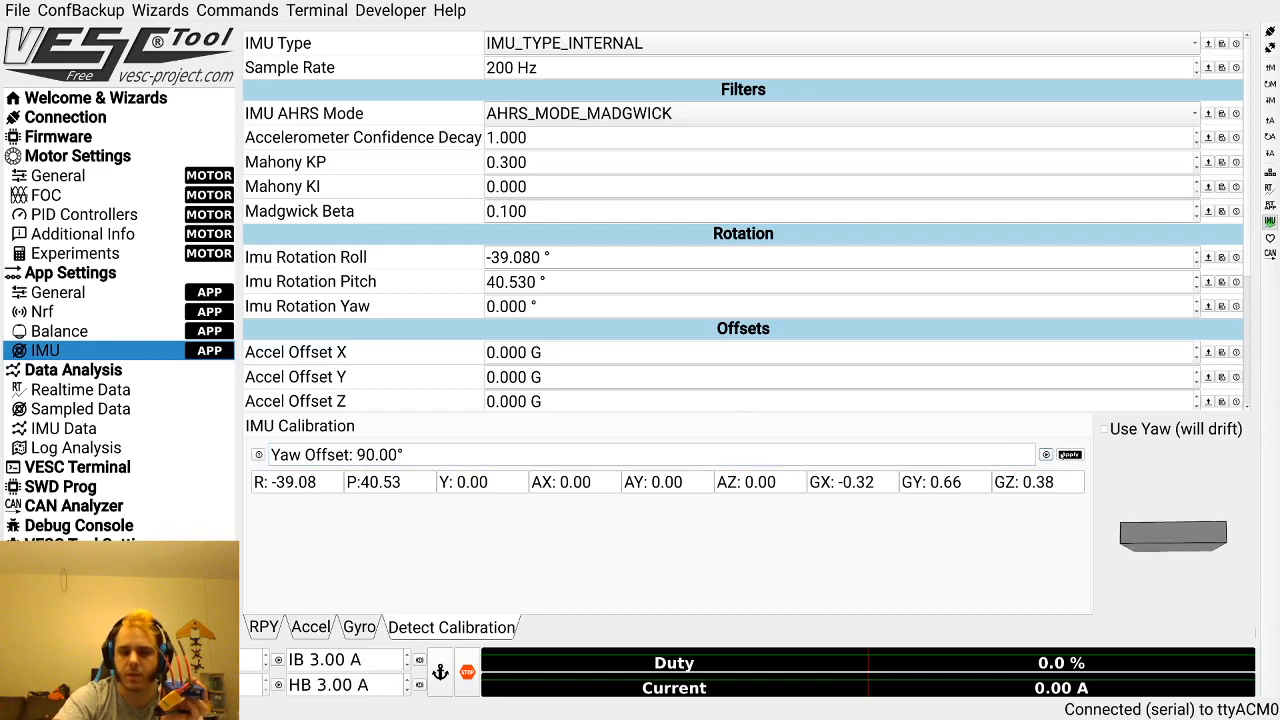
{"action": "left_click", "coordinate": [1069, 454]}
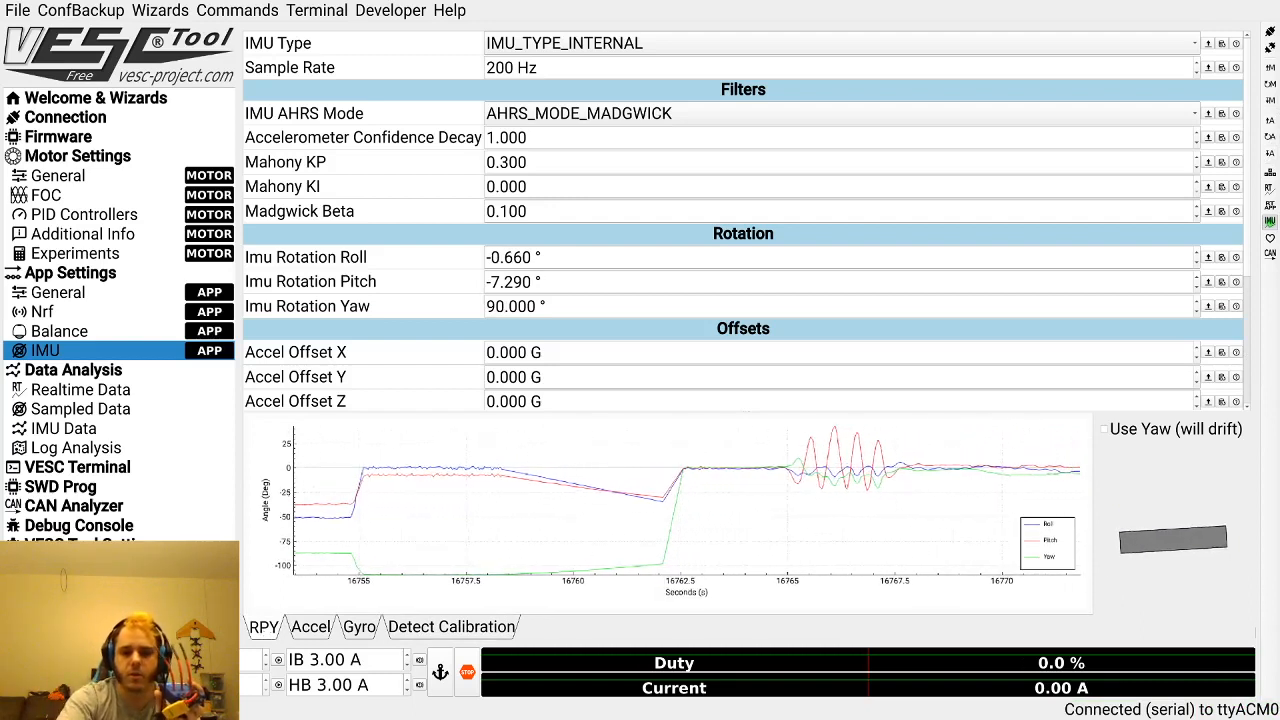
Set the IMU sample rate to 1000 Hz and move to the Balance app settings.
{"action": "left_click", "coordinate": [451, 627]}
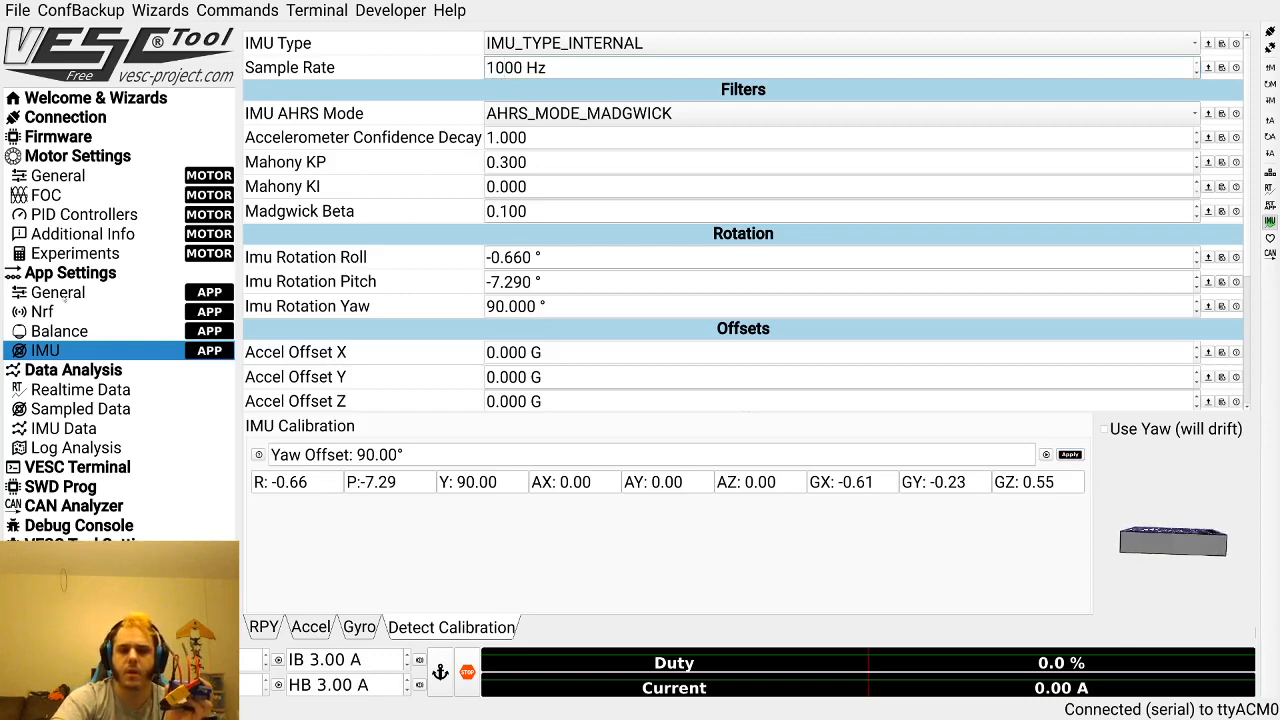
{"action": "left_click", "coordinate": [59, 331]}
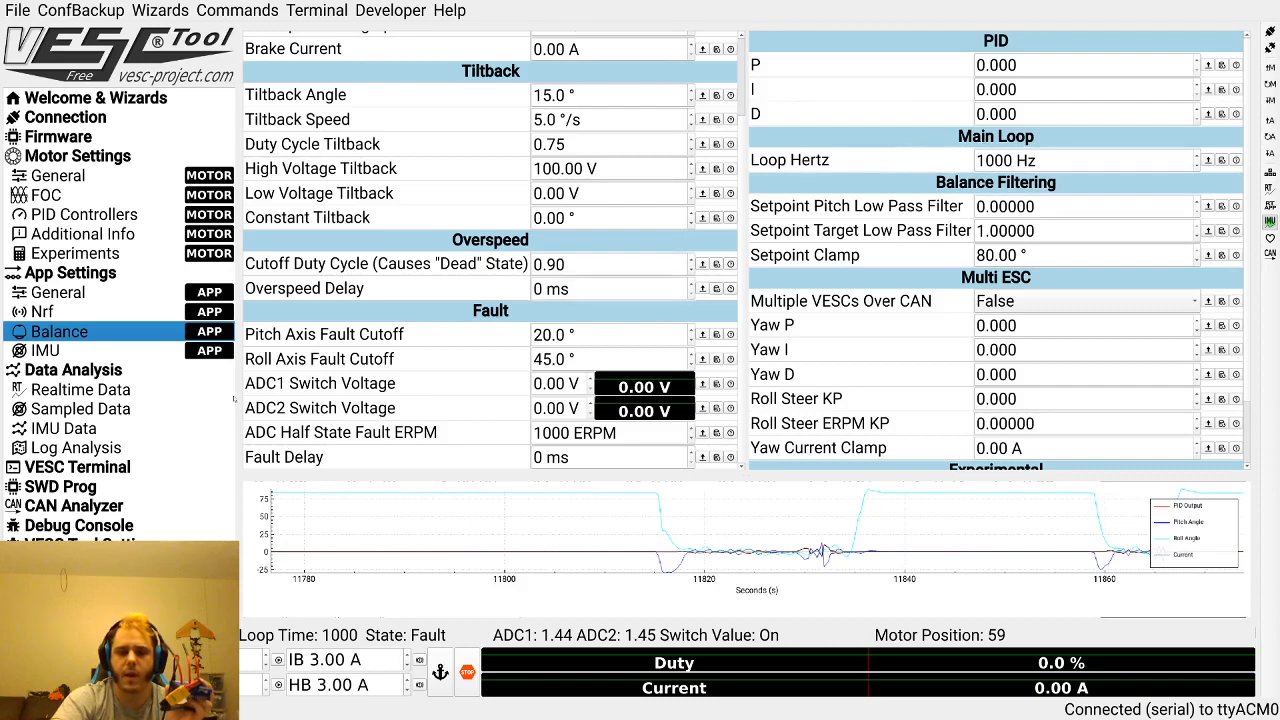
Return to the IMU app settings, still at 1000 Hz with yaw 90° calibration.
{"action": "left_click", "coordinate": [44, 350]}
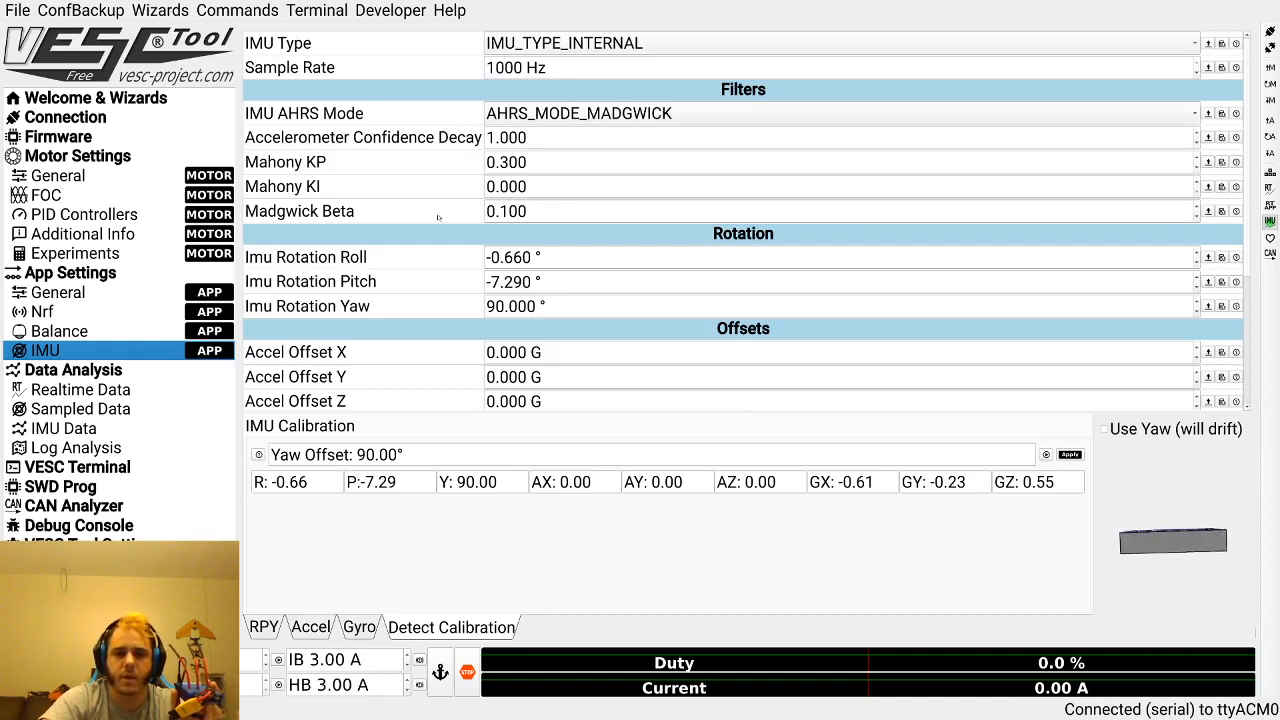
{"action": "mouse_move", "coordinate": [492, 241]}
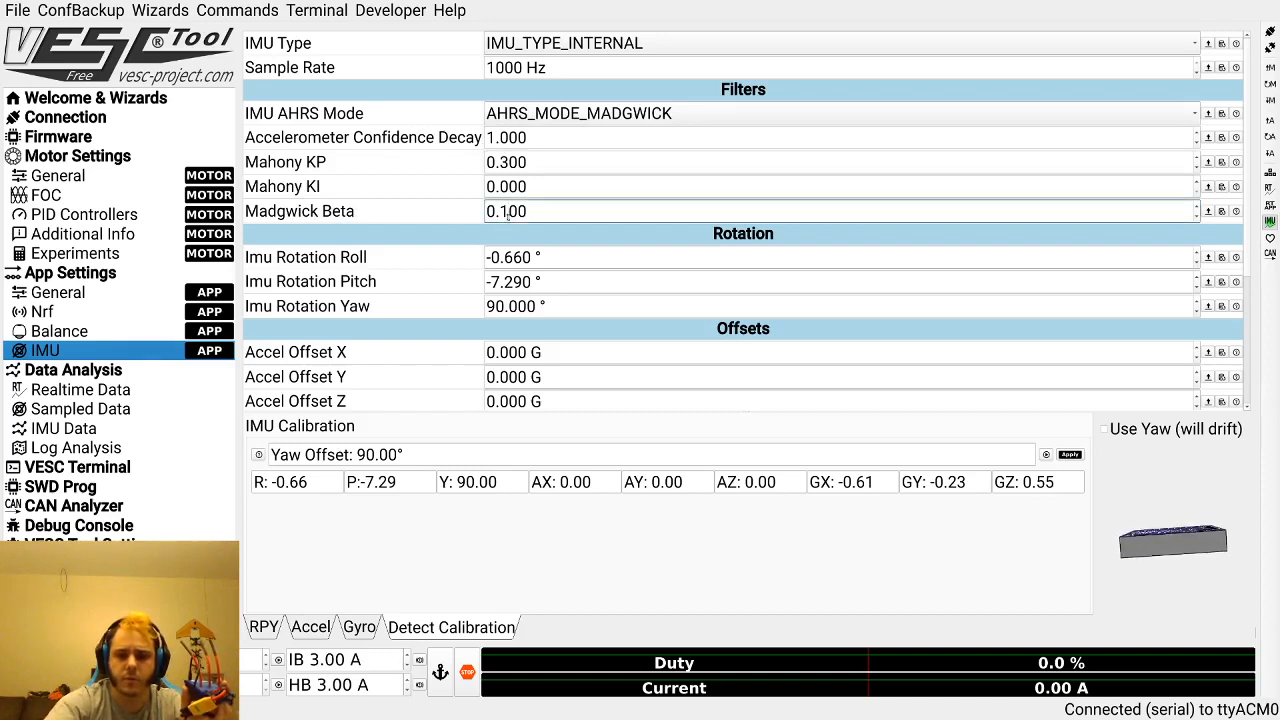
Enter filter values 0.000 and 0.040, setting Madgwick Beta to 0.040 under Mahony mode.
{"action": "type", "text": "0.000"}
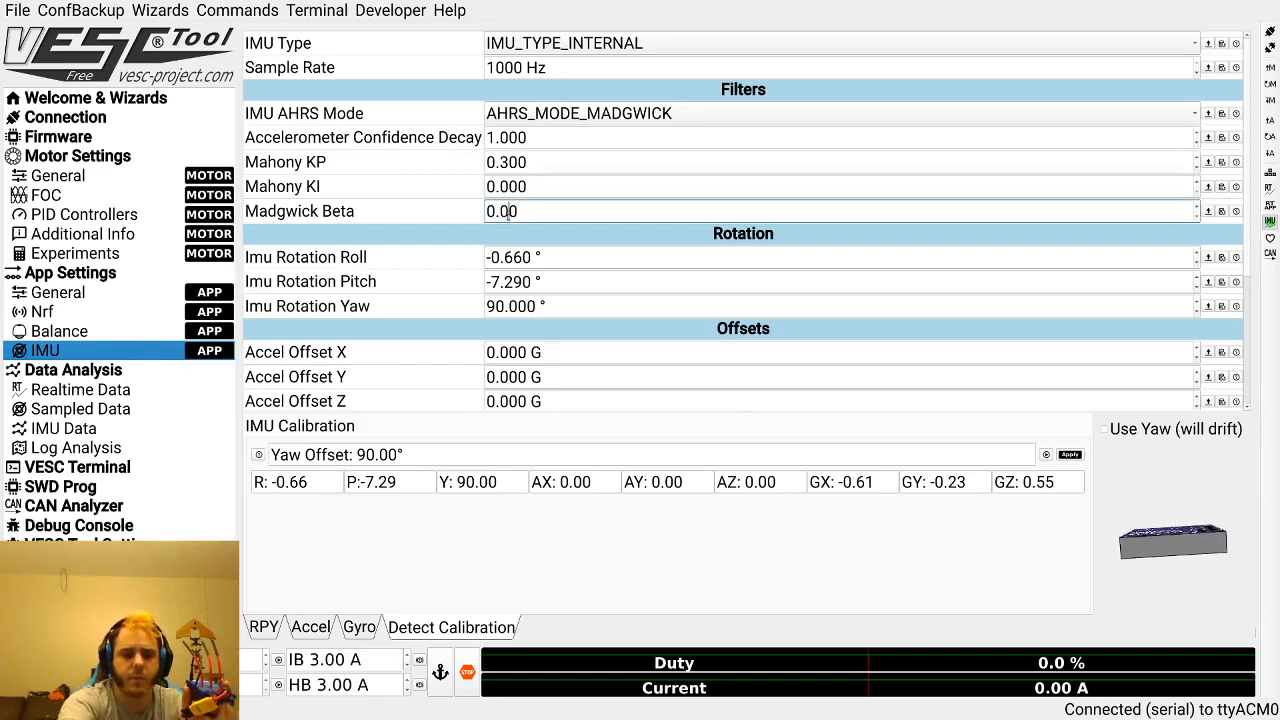
{"action": "type", "text": "0.040"}
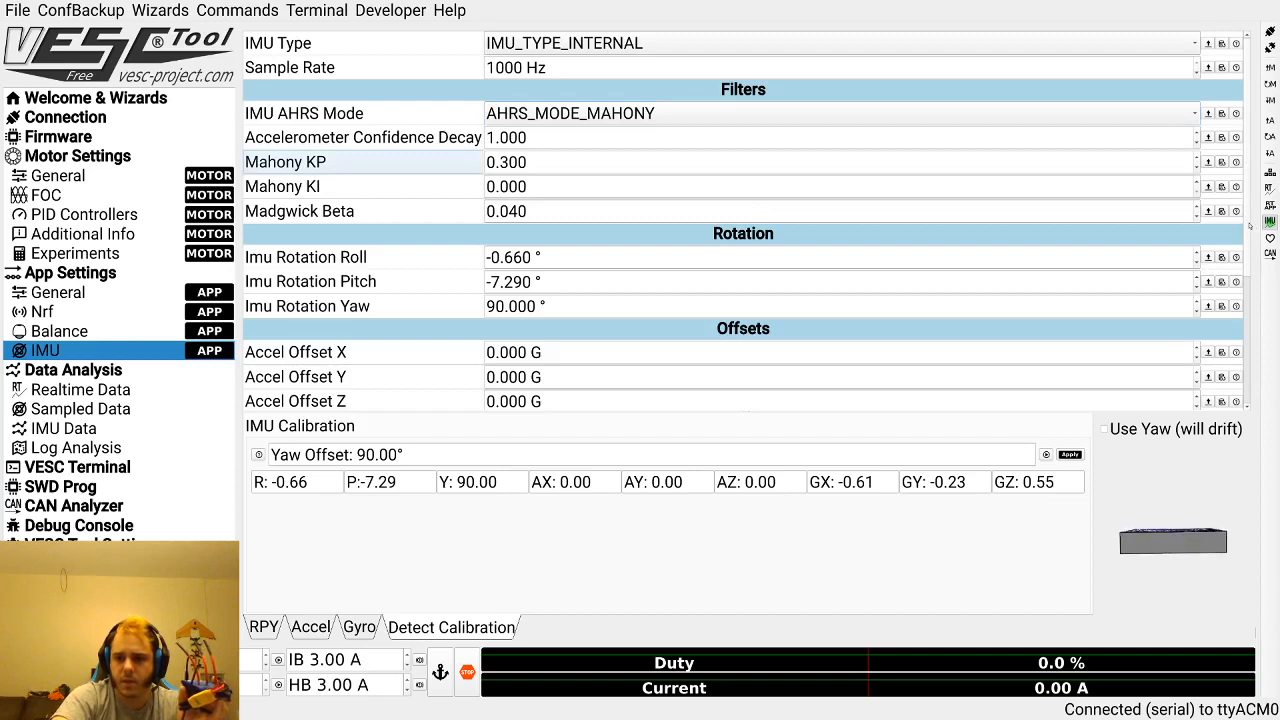
{"action": "scroll", "scroll_direction": "down", "scroll_amount": 3}
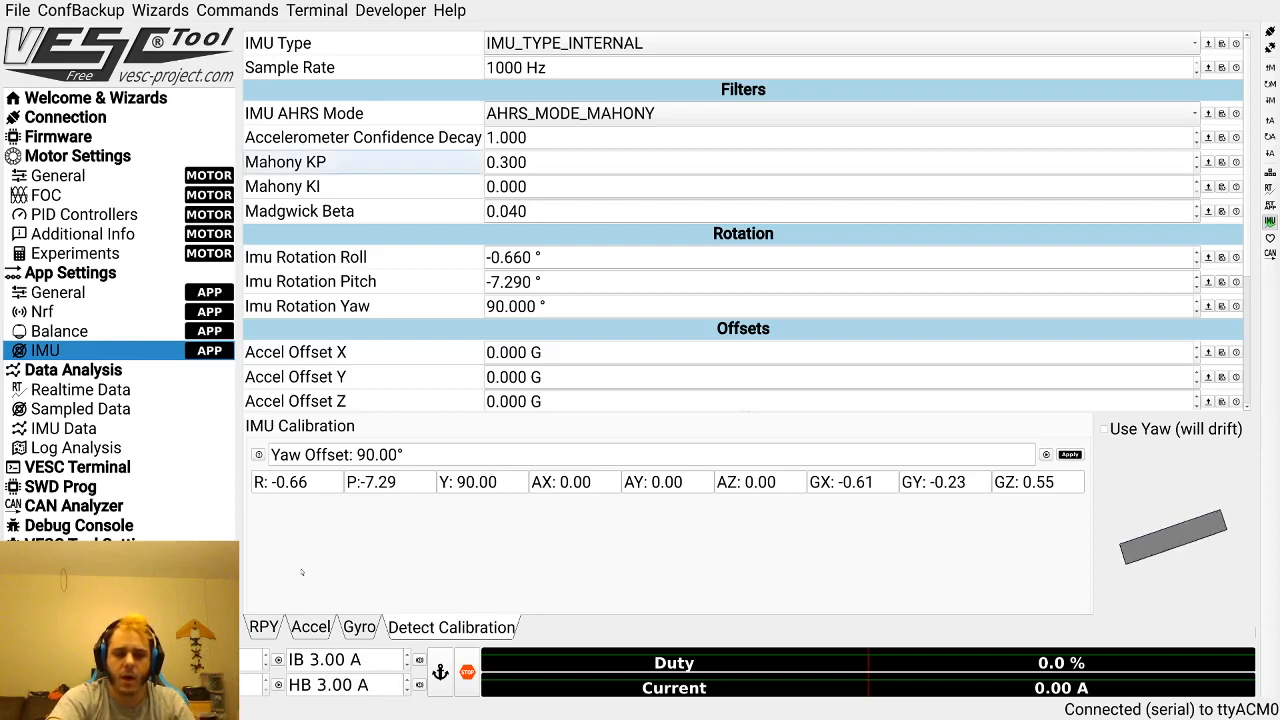
{"action": "mouse_move", "coordinate": [690, 558]}
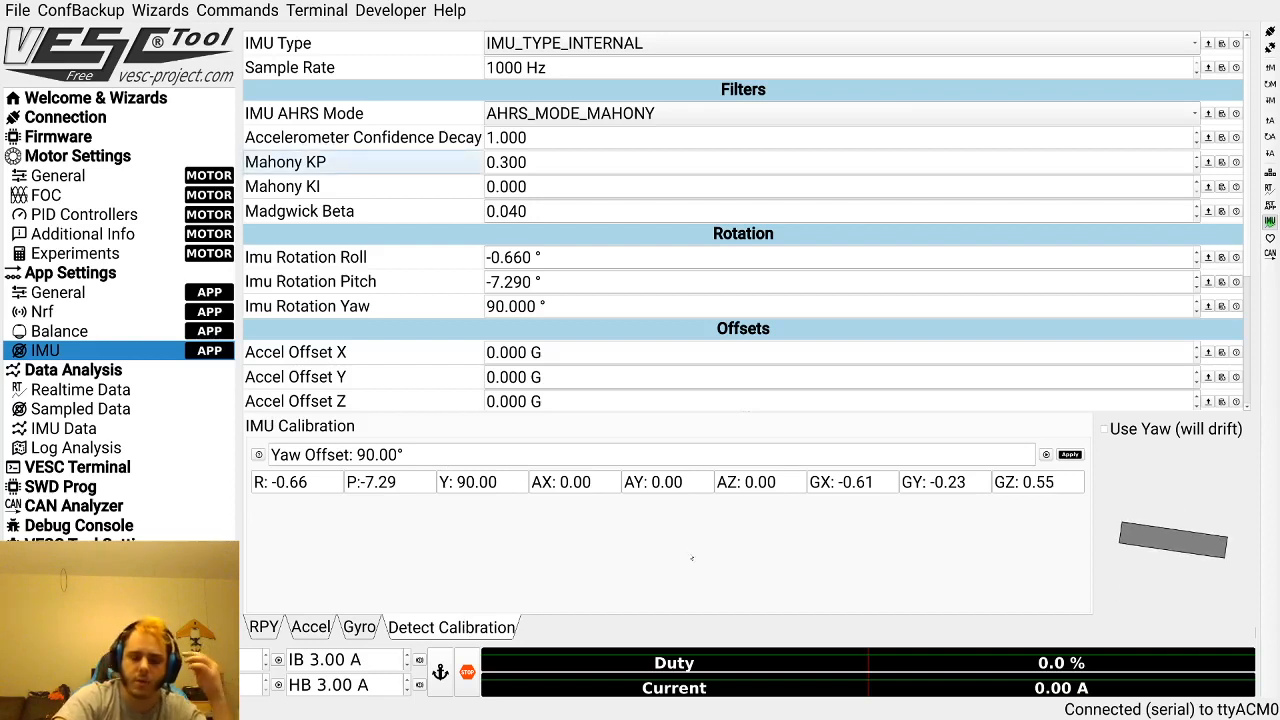